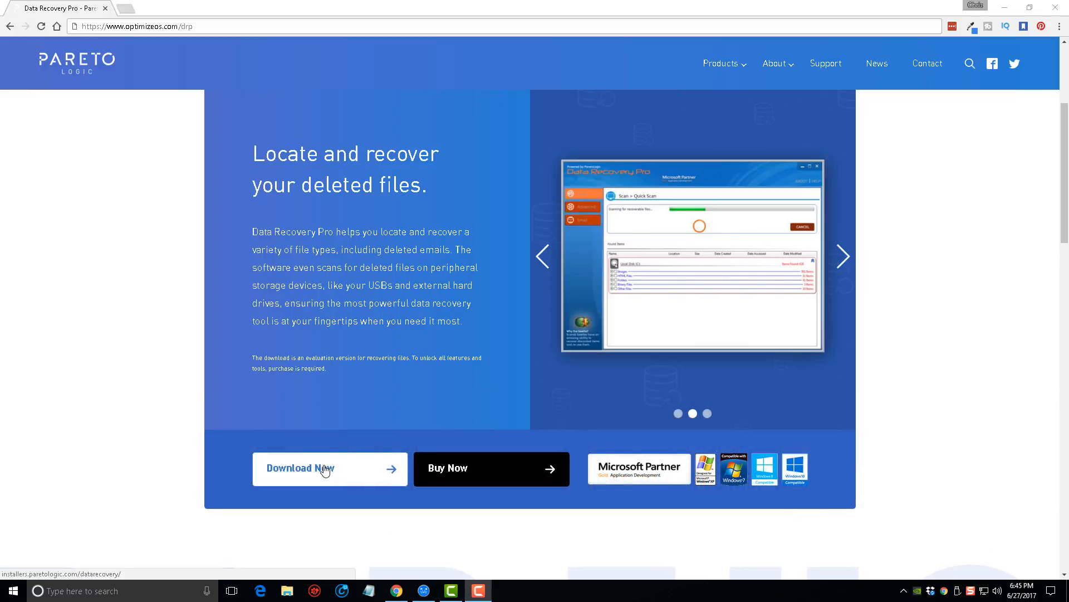
mouse_move(374, 316)
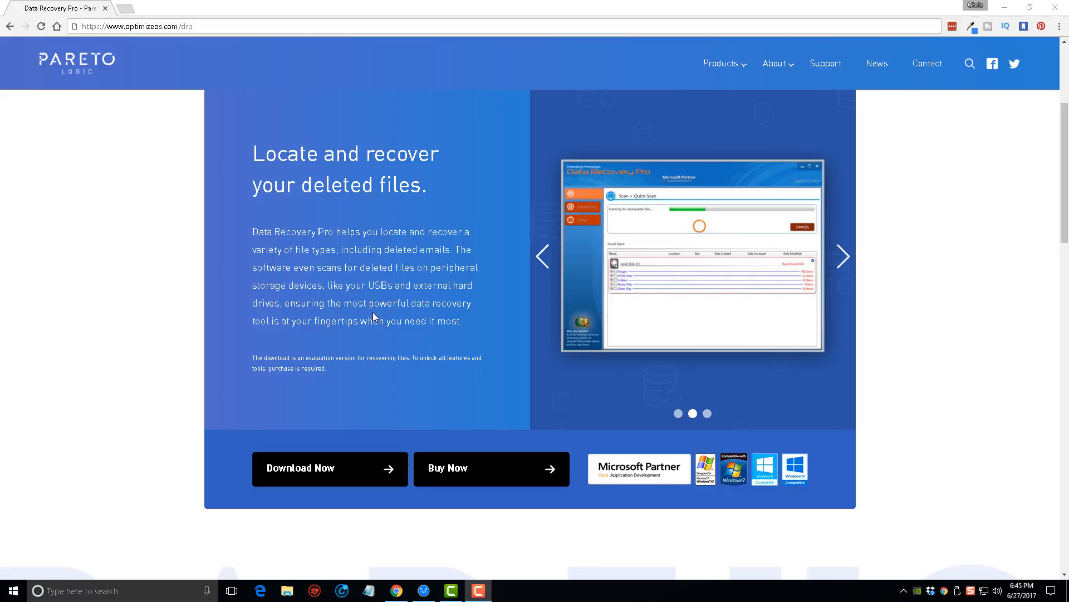
mouse_move(339, 332)
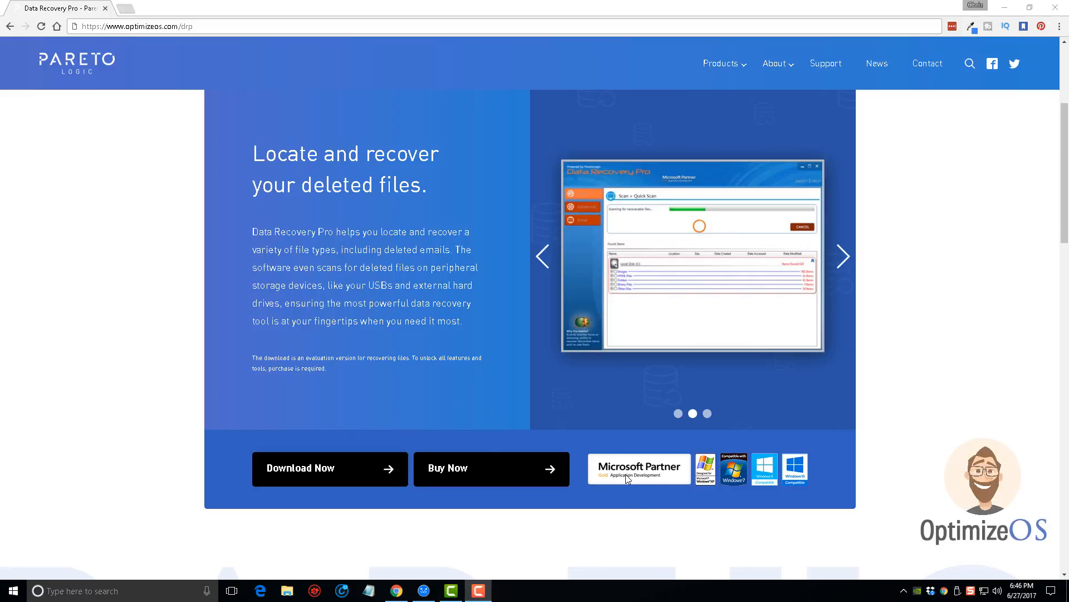
mouse_move(618, 479)
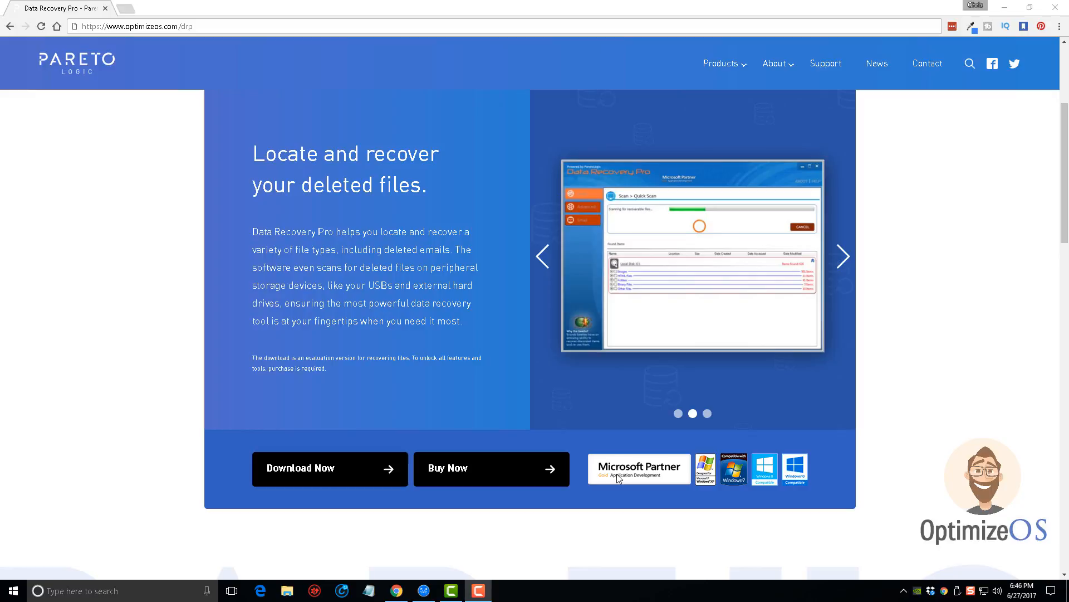
mouse_move(655, 441)
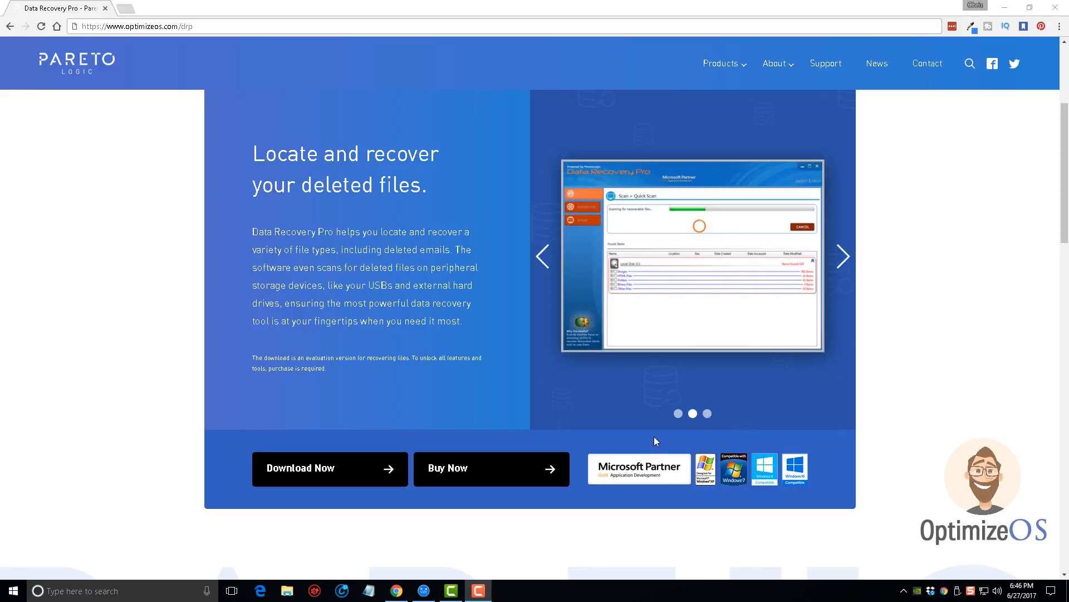
mouse_move(699, 385)
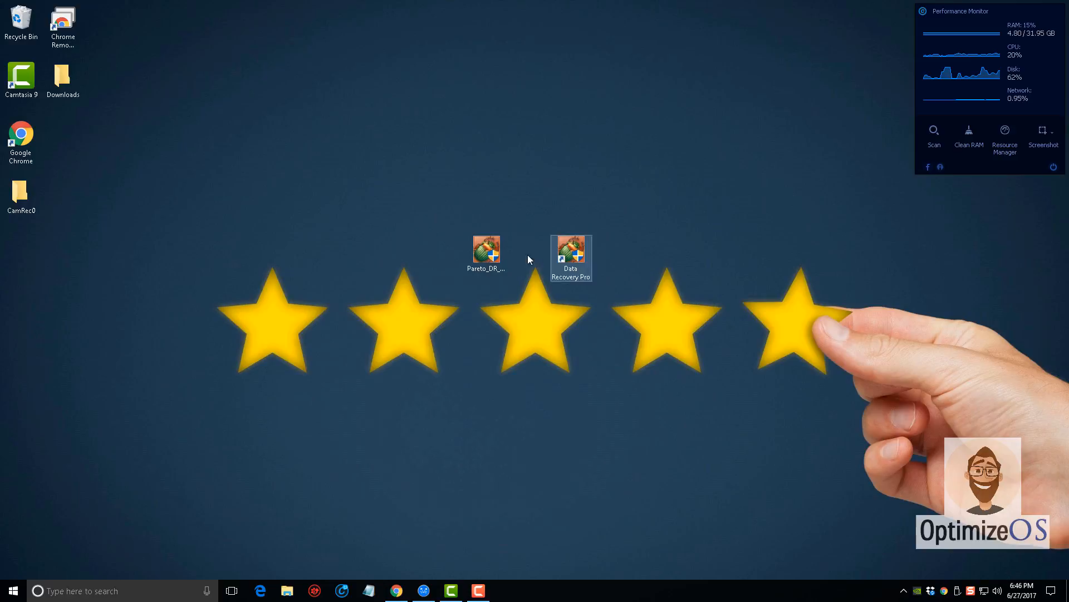
Move the setup file to the left icon column, centre the Data Recovery Pro shortcut and launch it
click(526, 254)
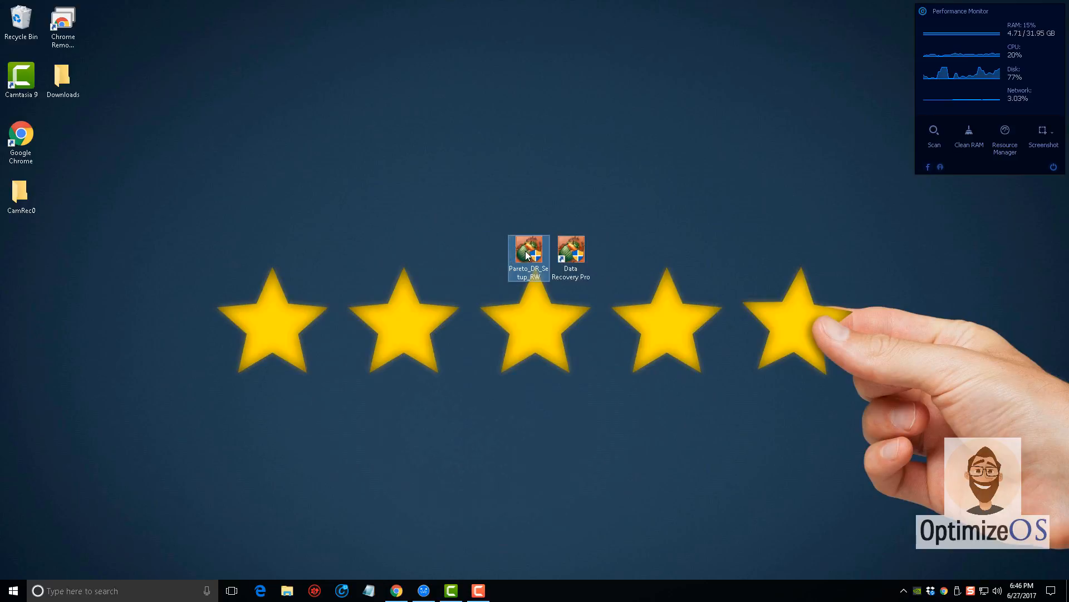
drag(528, 257, 62, 141)
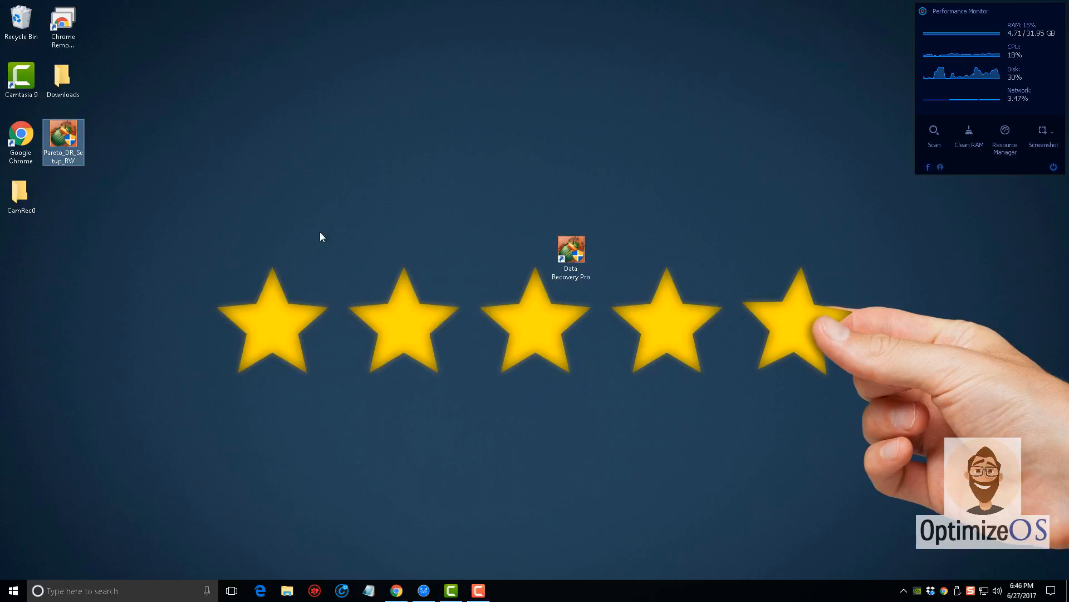
drag(570, 258, 486, 257)
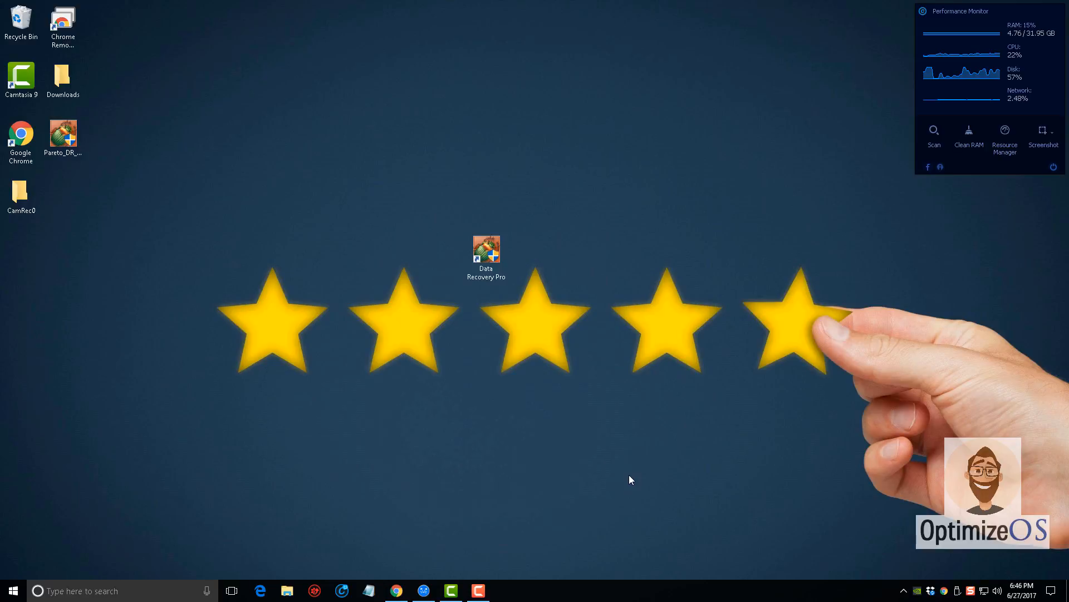
double_click(486, 253)
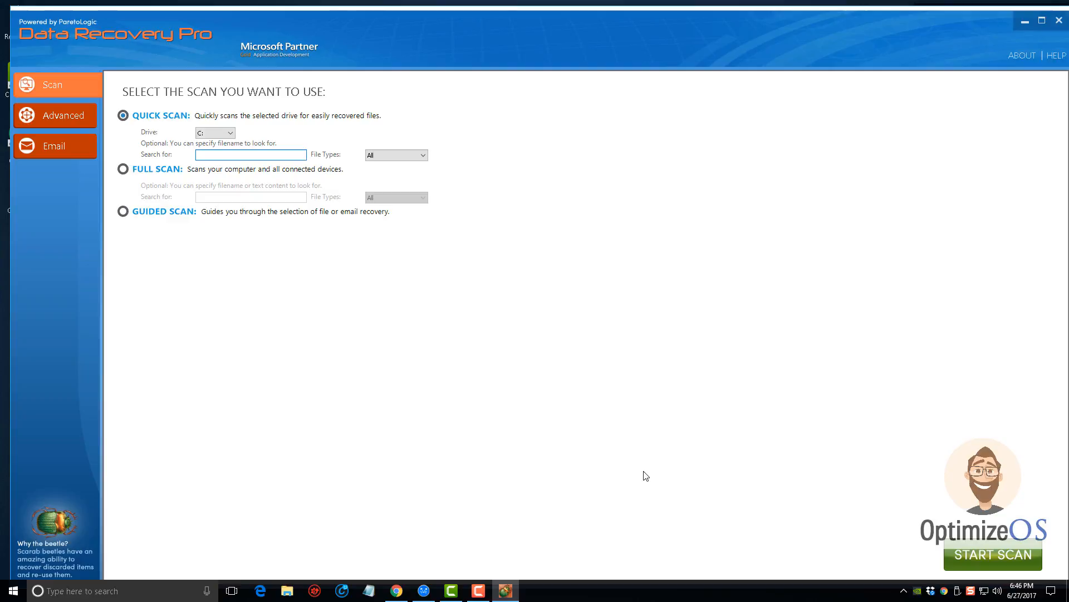
click(249, 154)
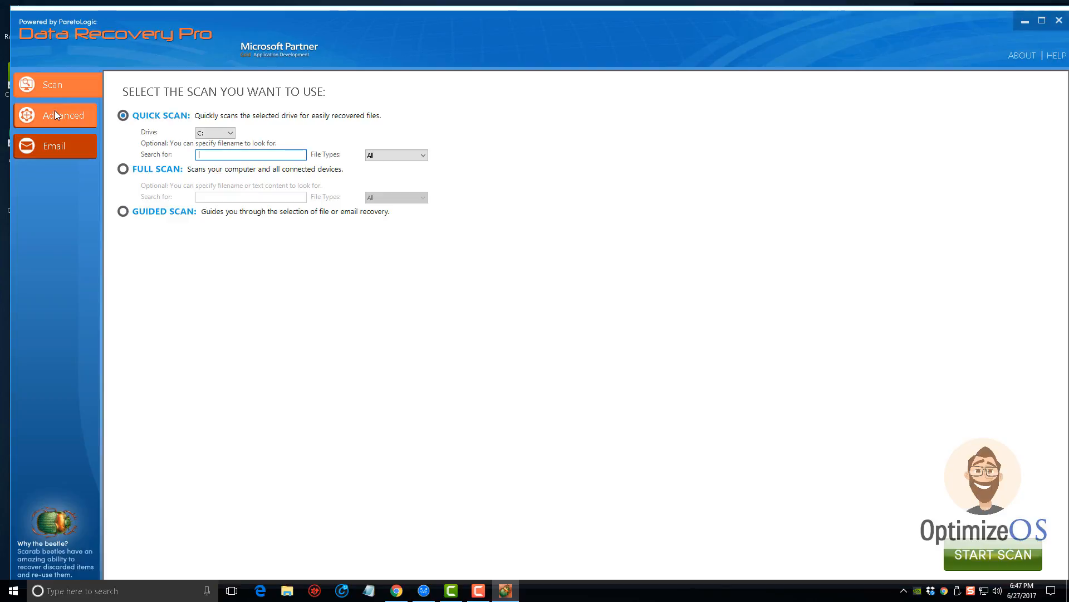
mouse_move(62, 133)
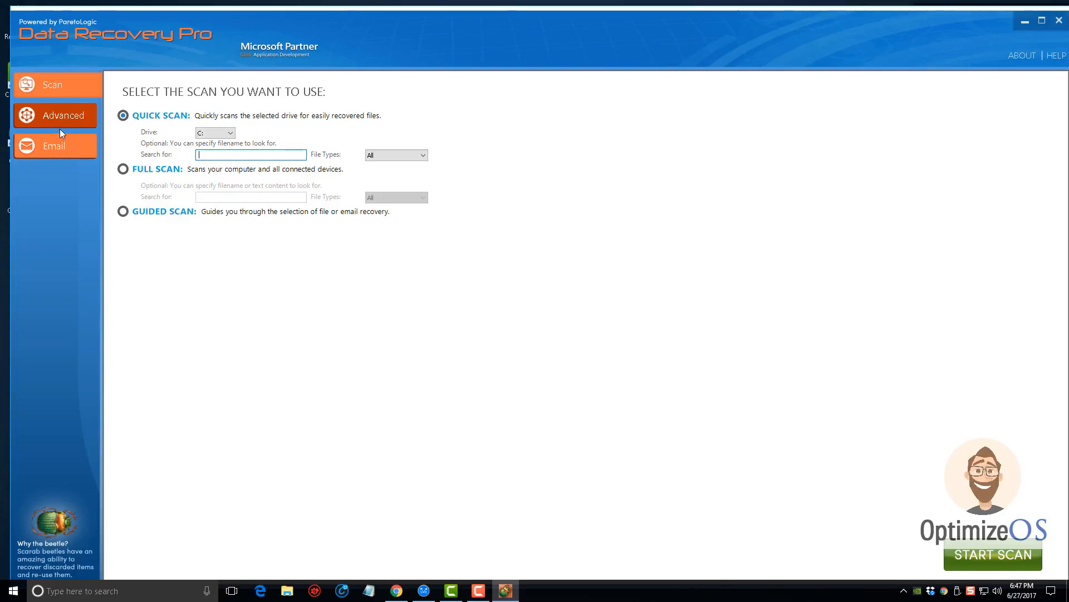
click(56, 115)
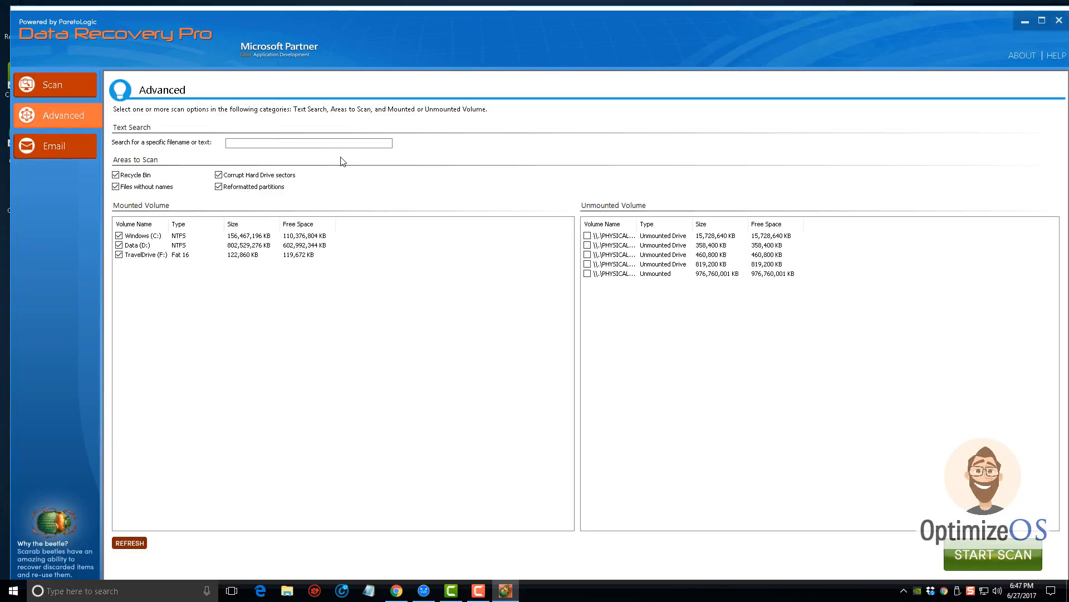
mouse_move(165, 169)
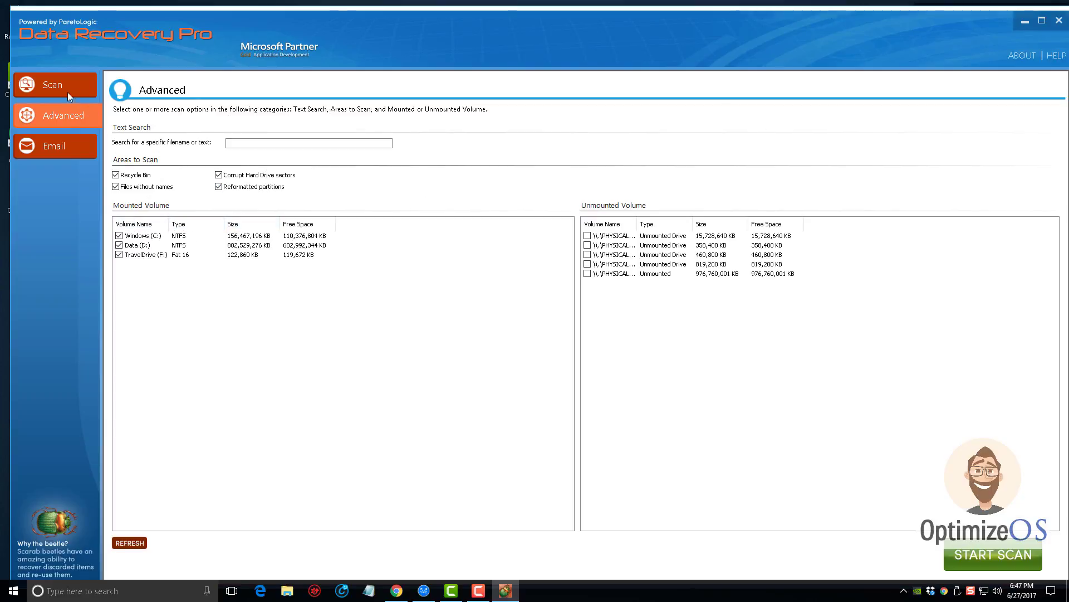
mouse_move(75, 136)
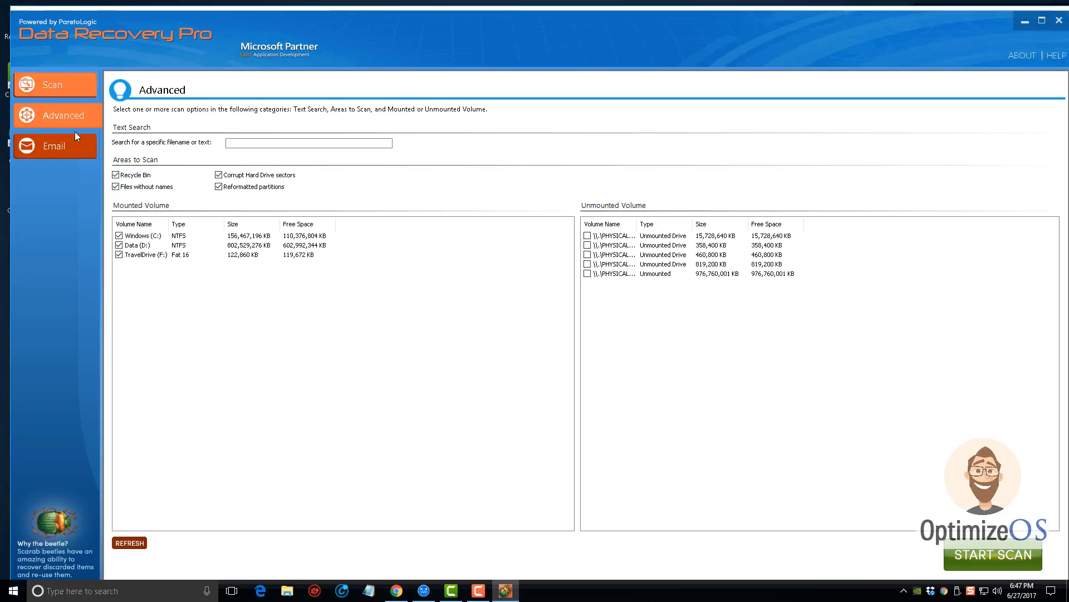
click(54, 146)
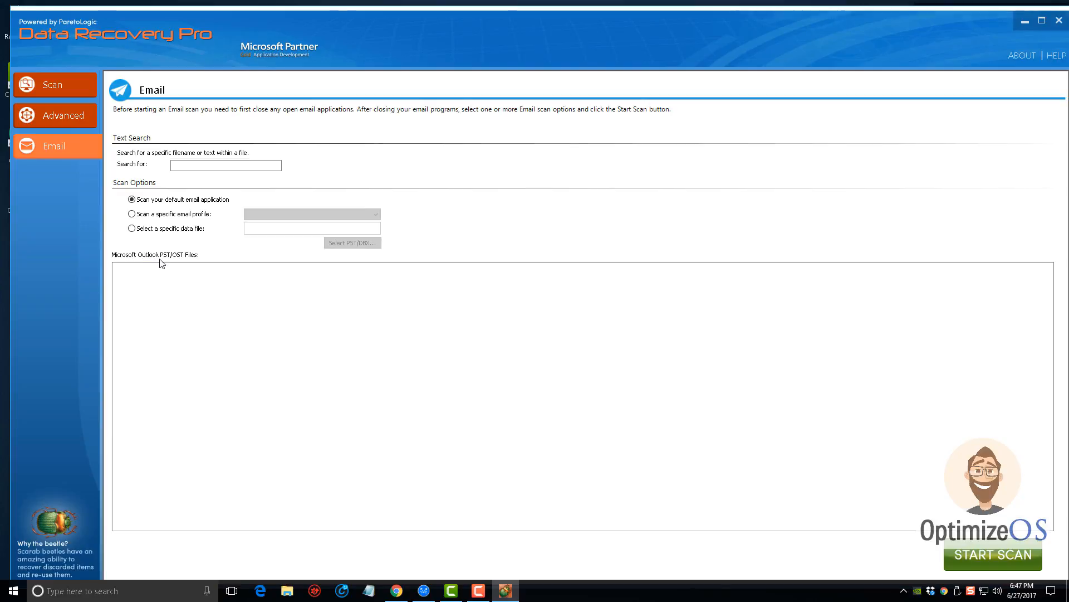
mouse_move(78, 202)
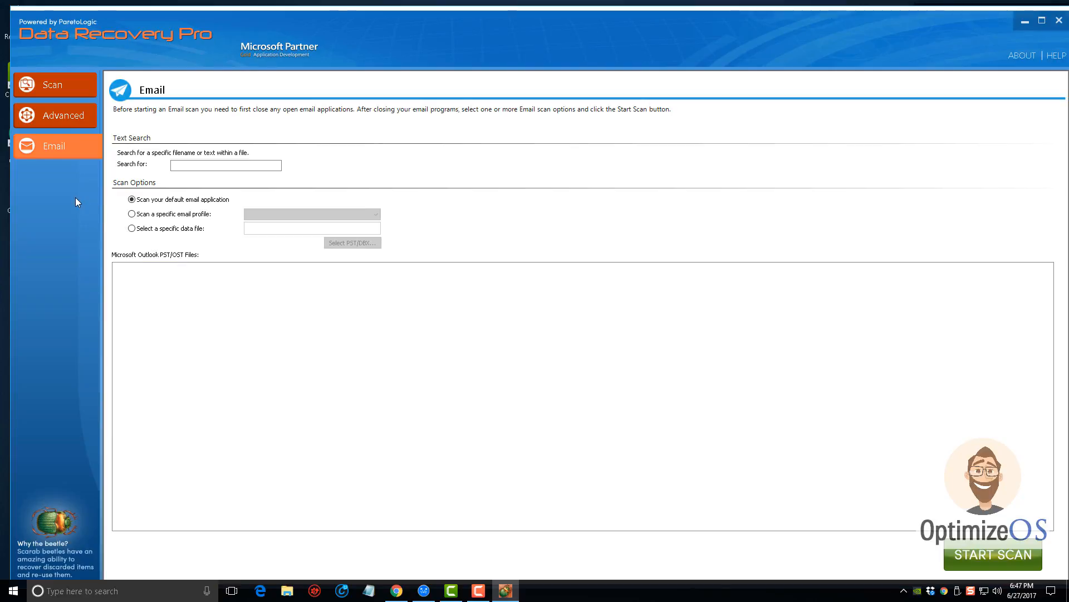
click(54, 85)
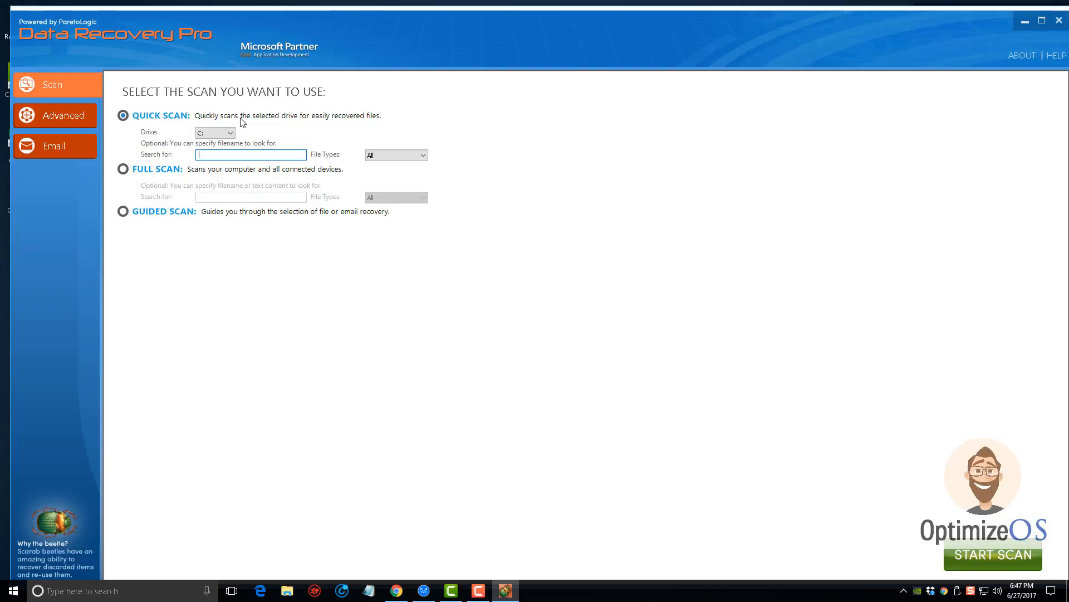
mouse_move(239, 127)
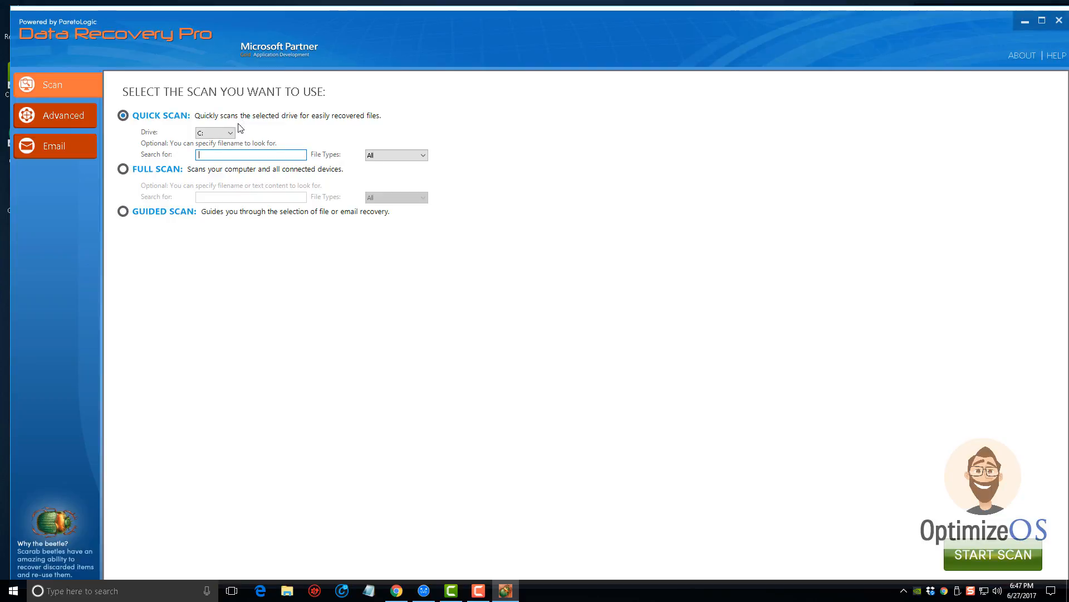
mouse_move(263, 130)
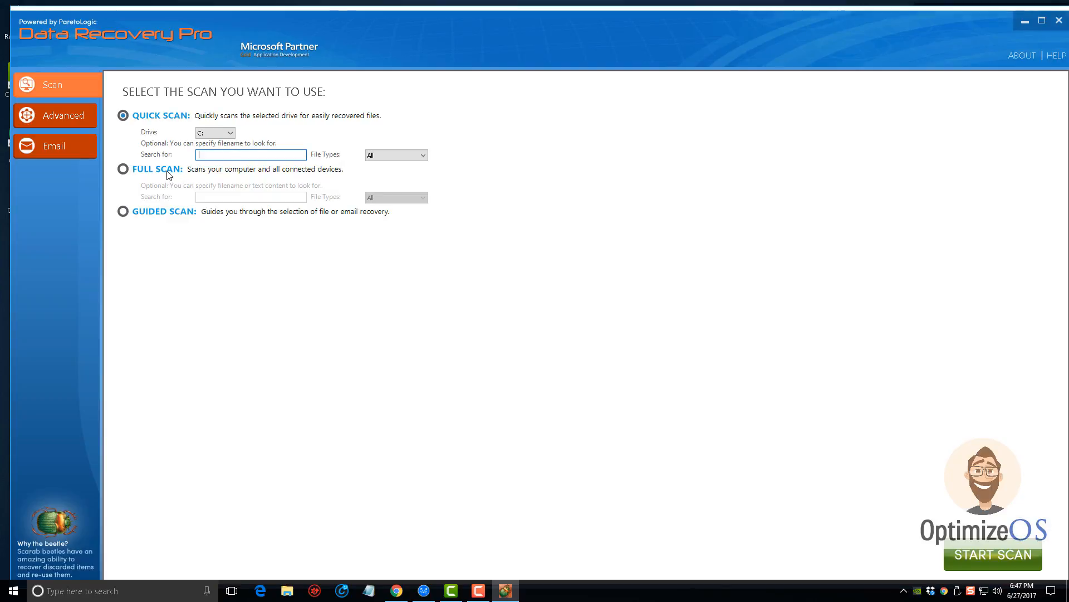
mouse_move(201, 175)
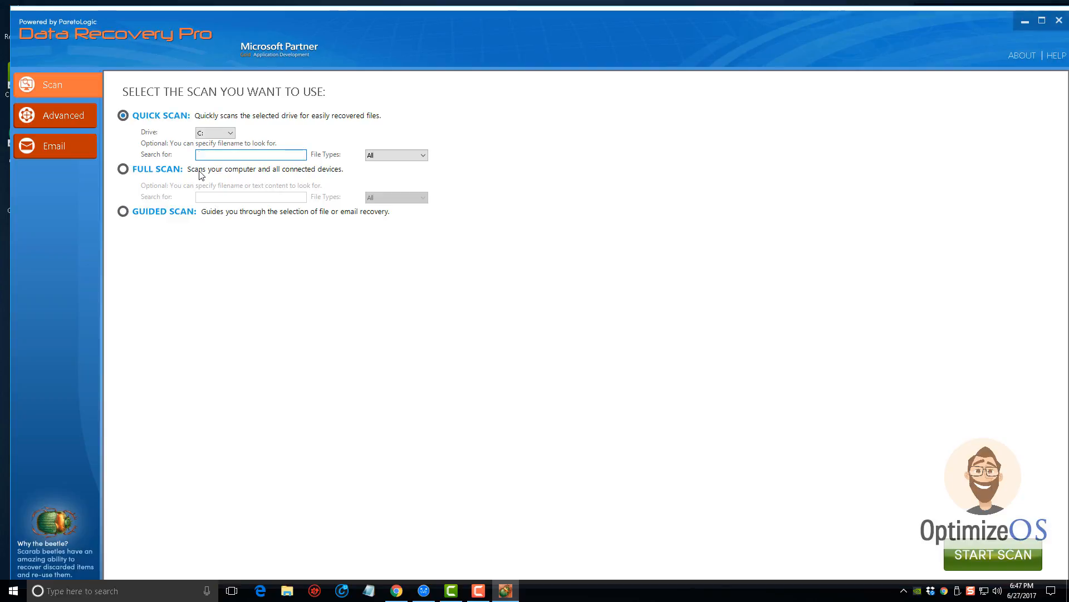
click(249, 154)
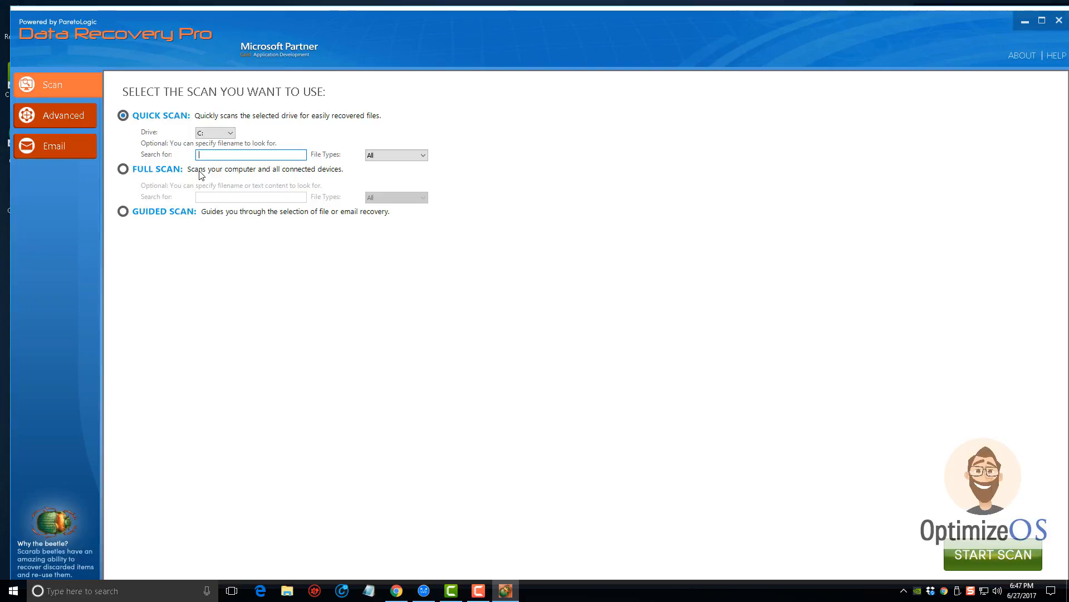
mouse_move(220, 220)
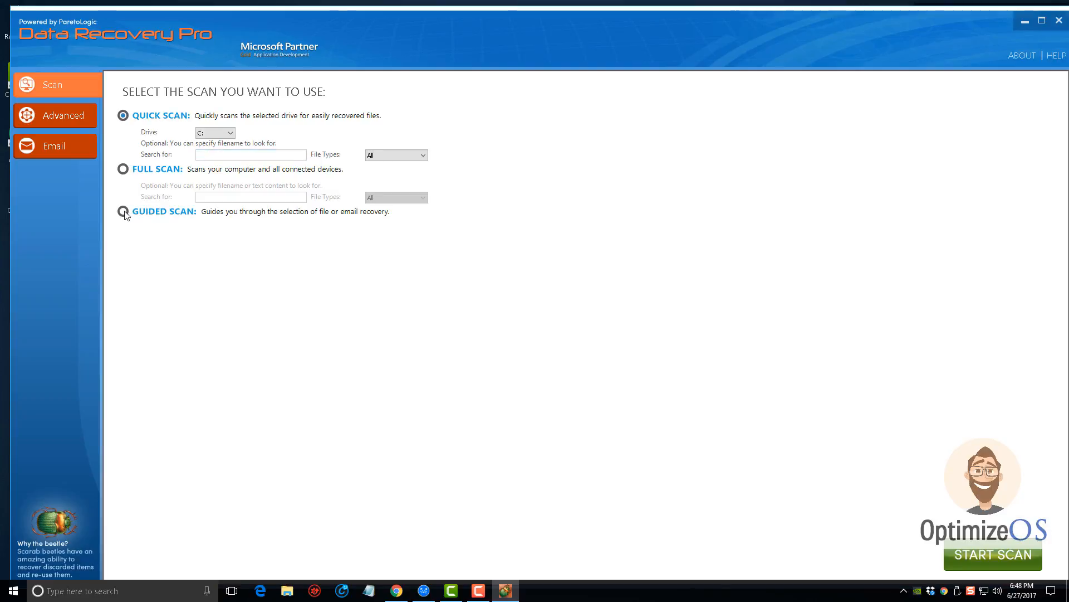
Choose the Guided Scan mode for recovering files
click(122, 211)
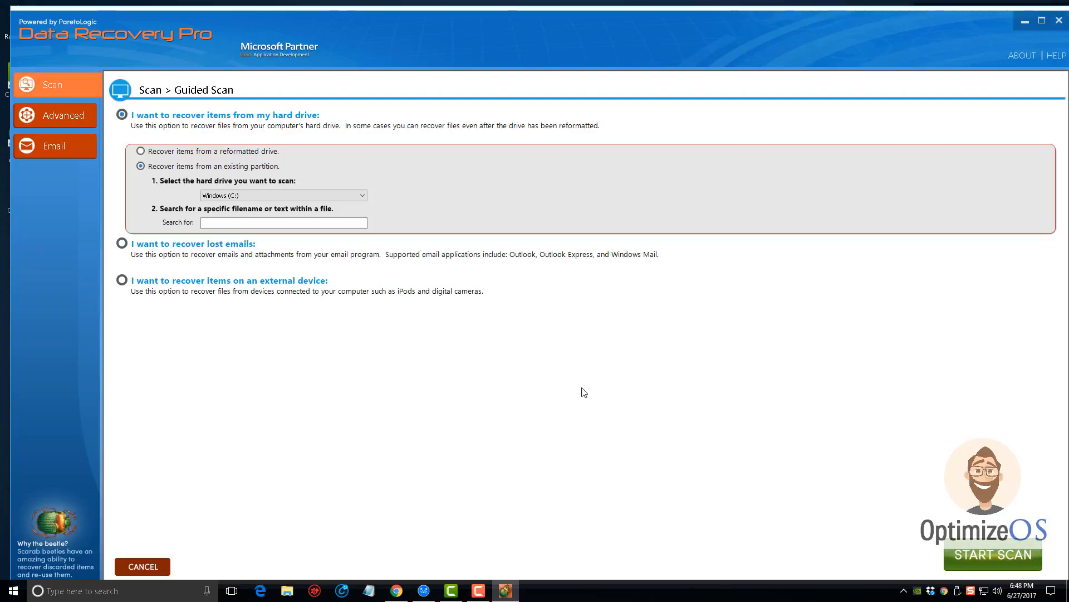
mouse_move(321, 244)
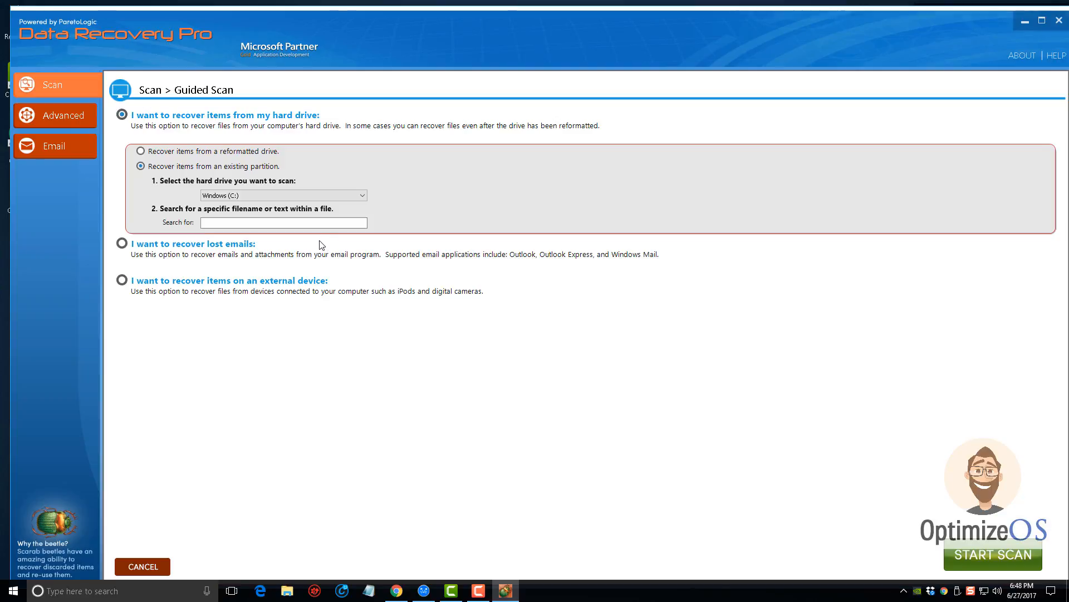
mouse_move(171, 117)
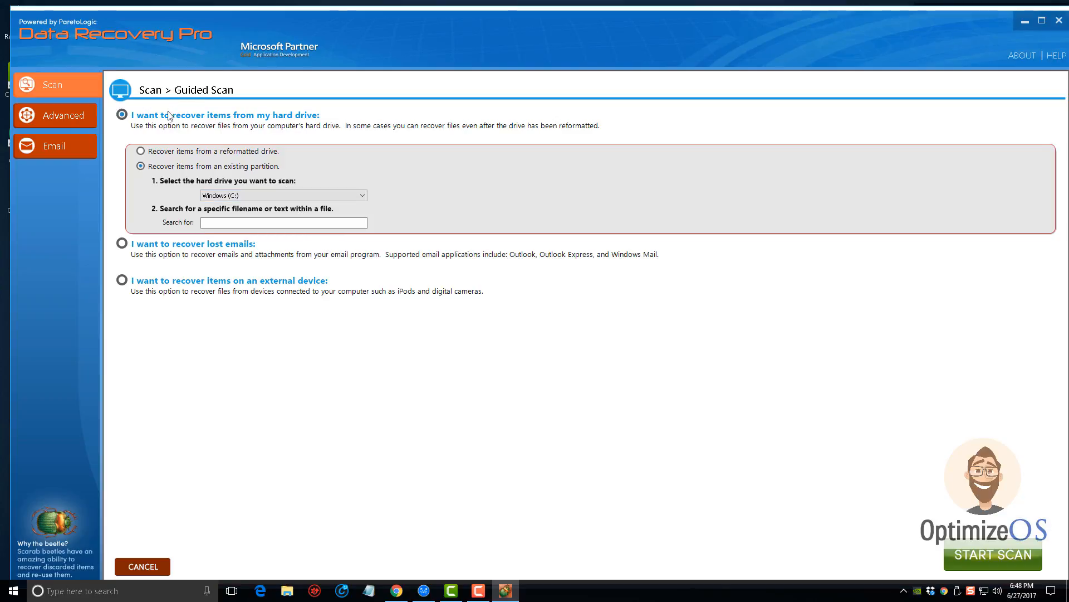
mouse_move(285, 121)
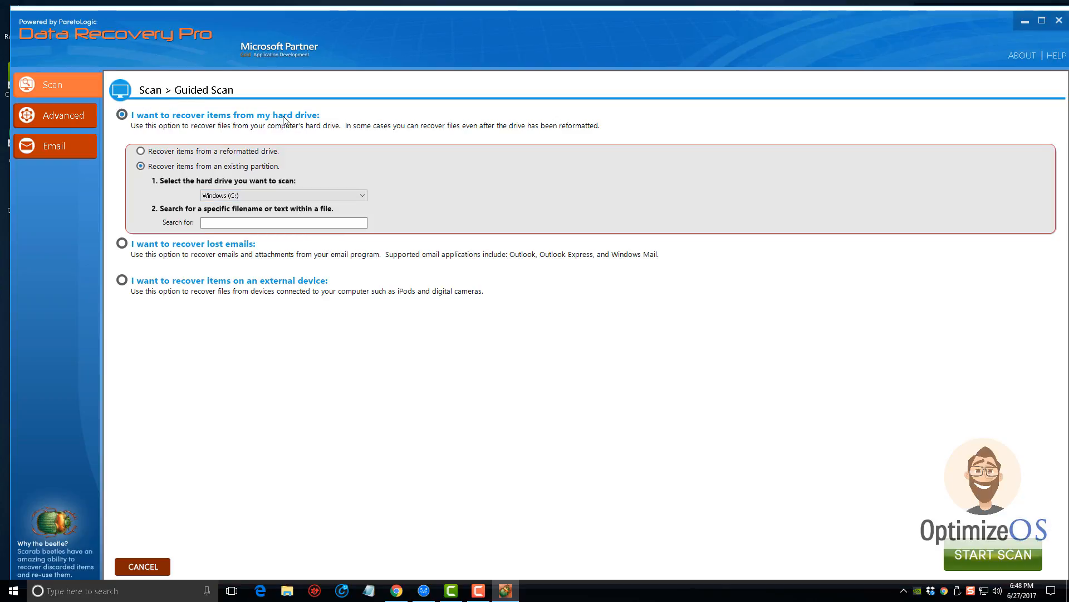
mouse_move(309, 126)
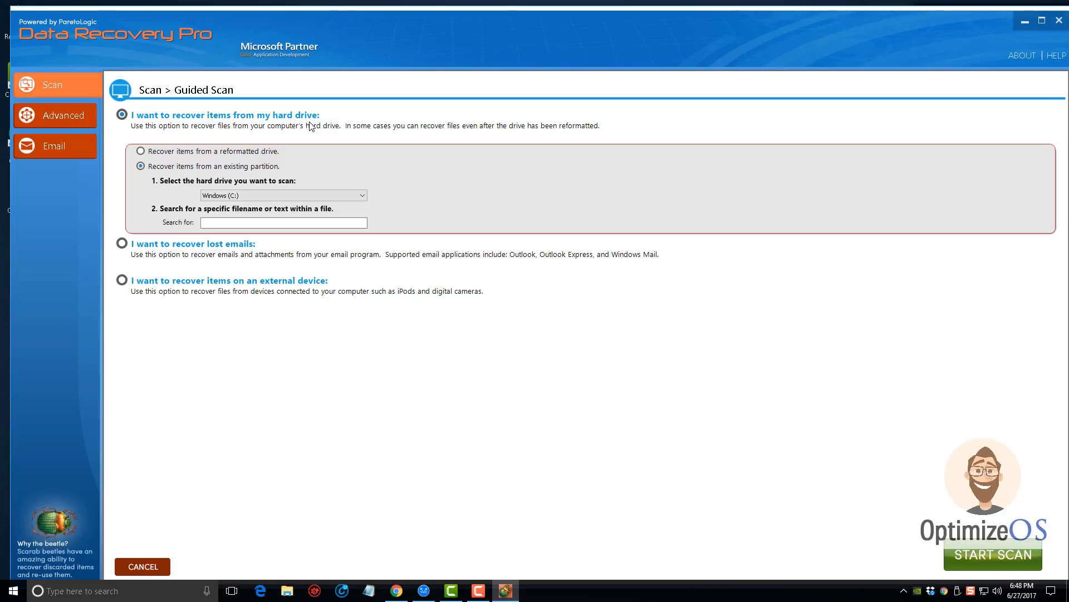
mouse_move(292, 133)
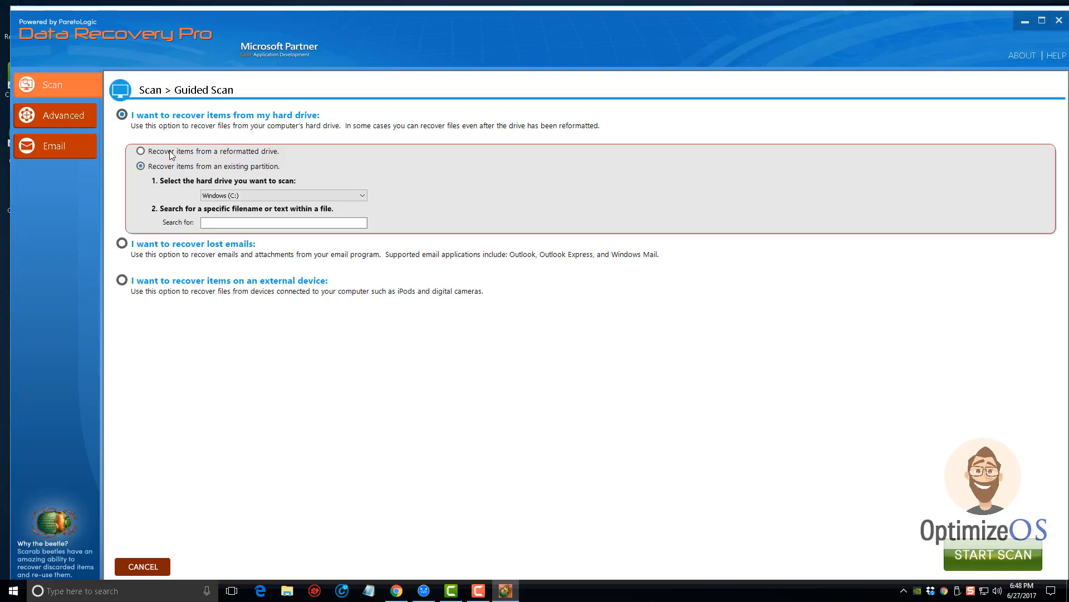
mouse_move(229, 160)
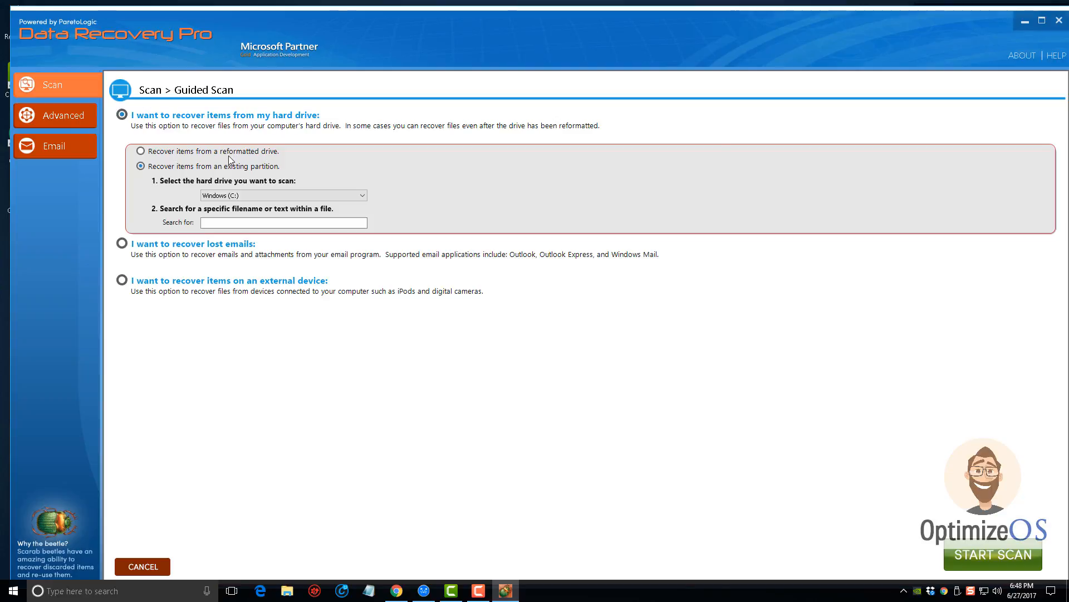
mouse_move(198, 170)
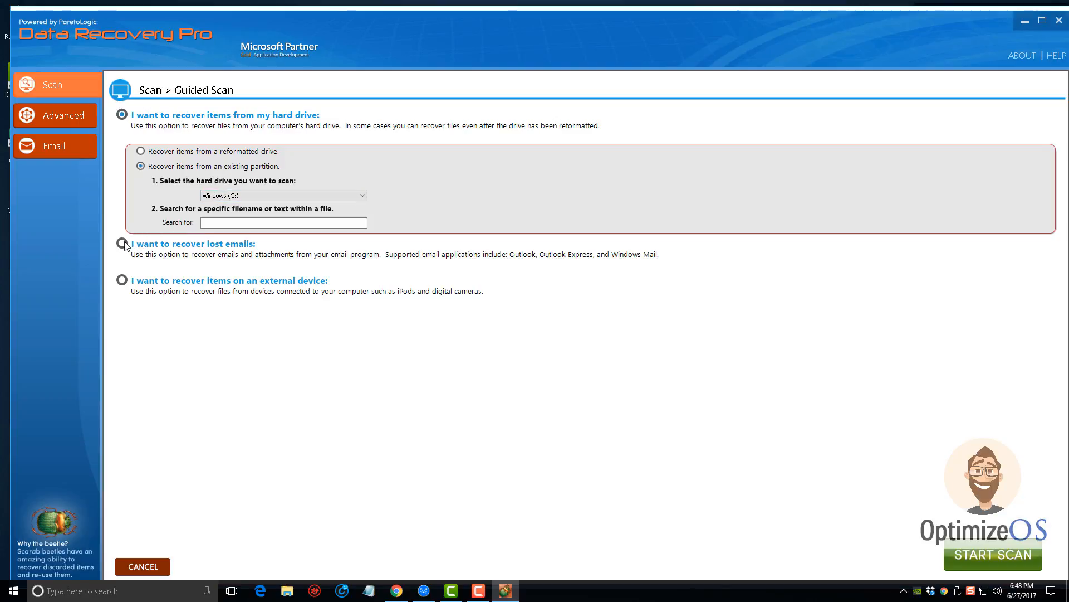
mouse_move(228, 252)
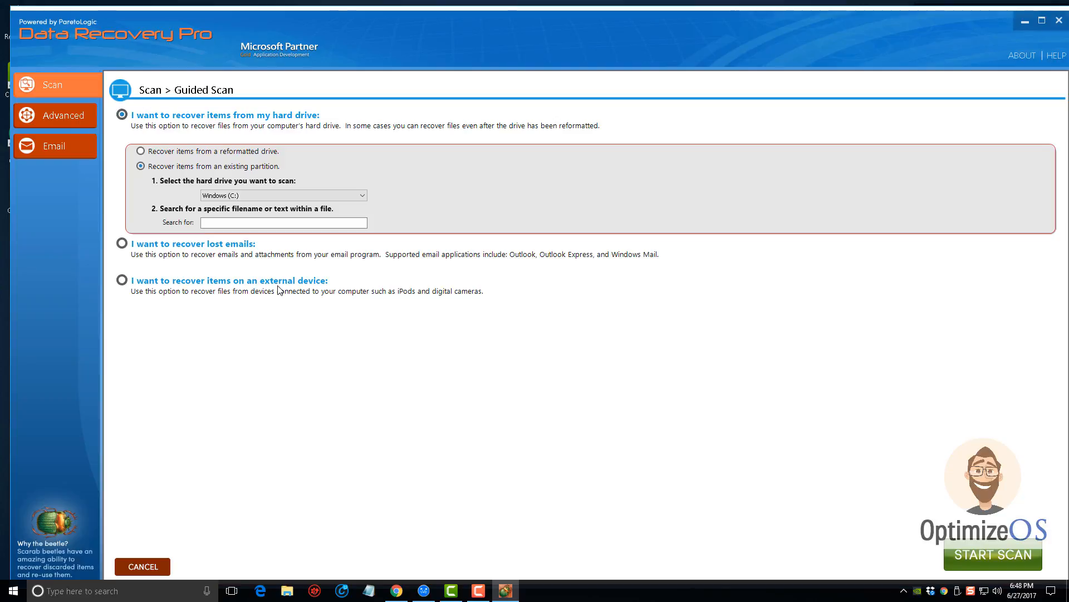
mouse_move(448, 300)
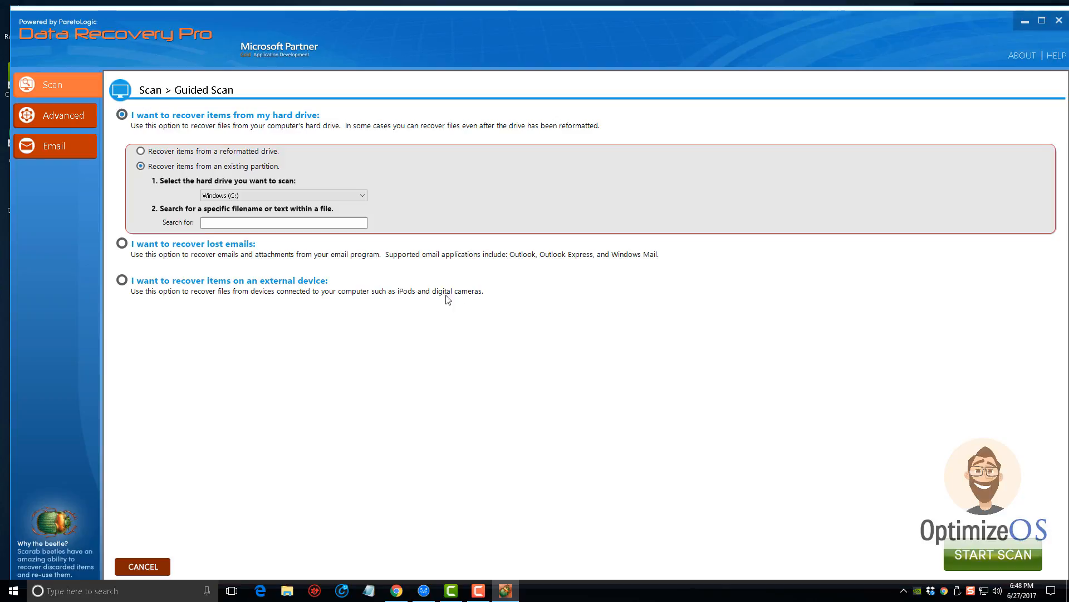
mouse_move(131, 301)
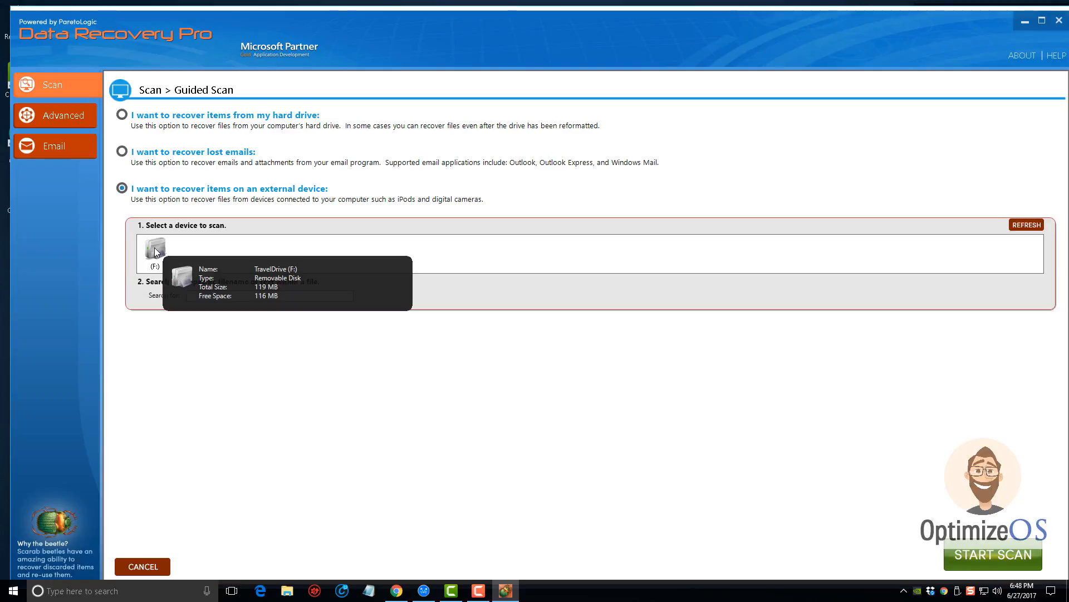
mouse_move(160, 251)
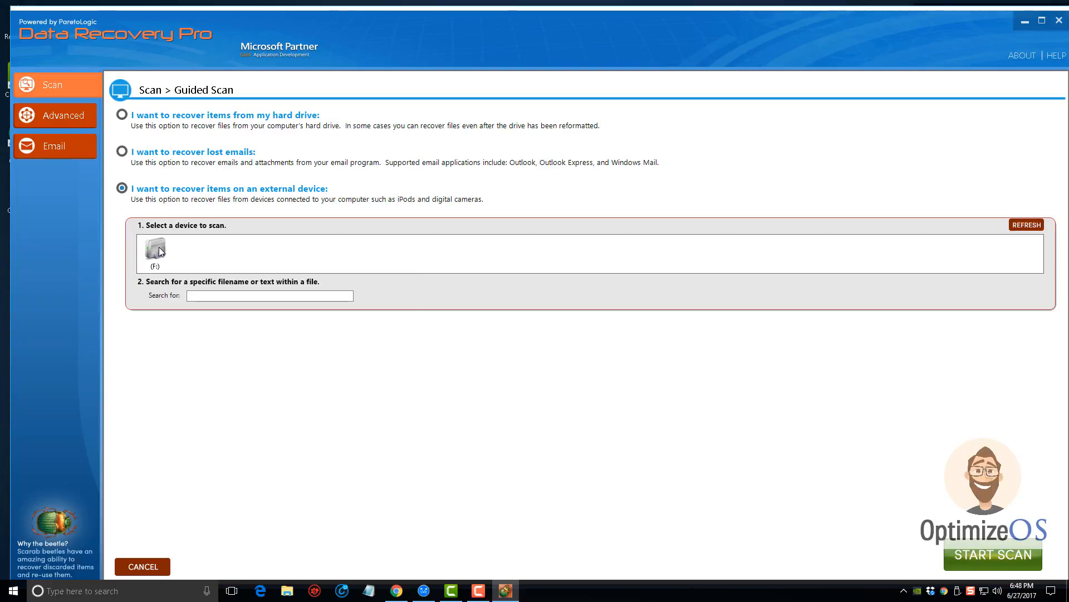
mouse_move(160, 251)
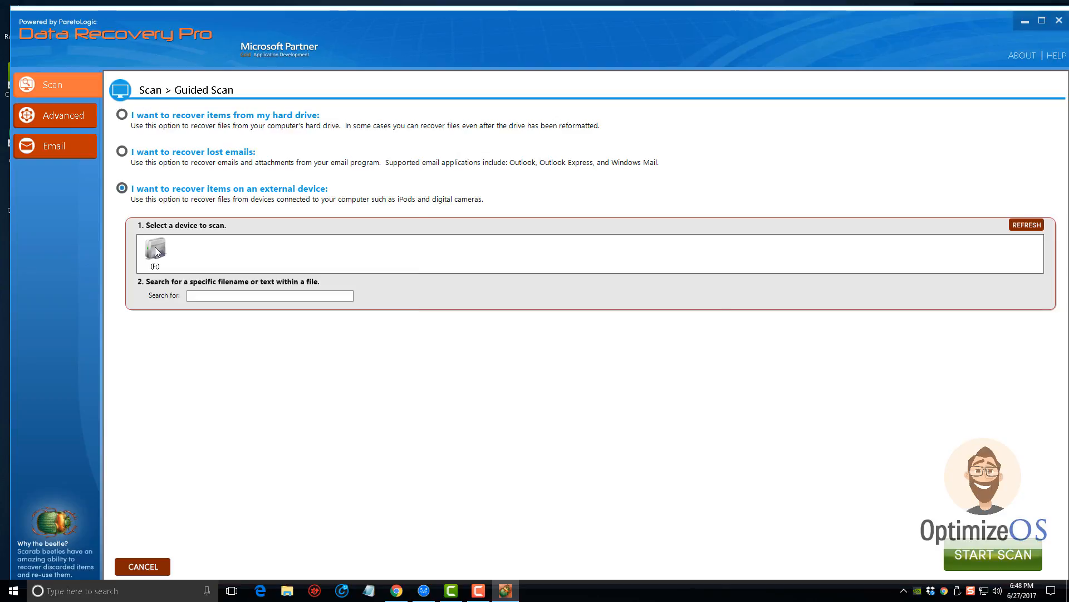
mouse_move(155, 252)
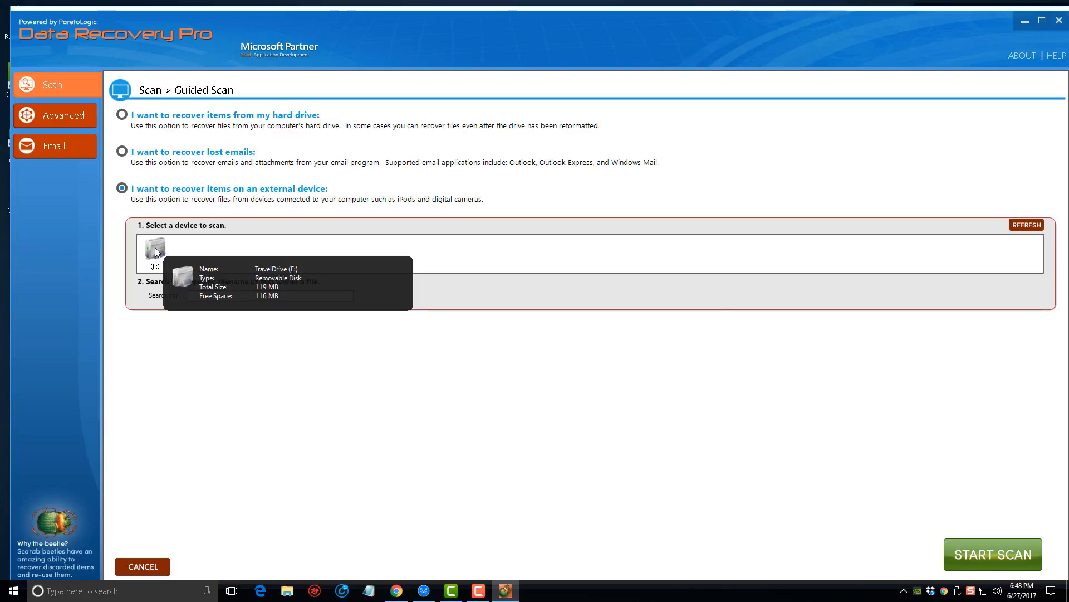
mouse_move(346, 428)
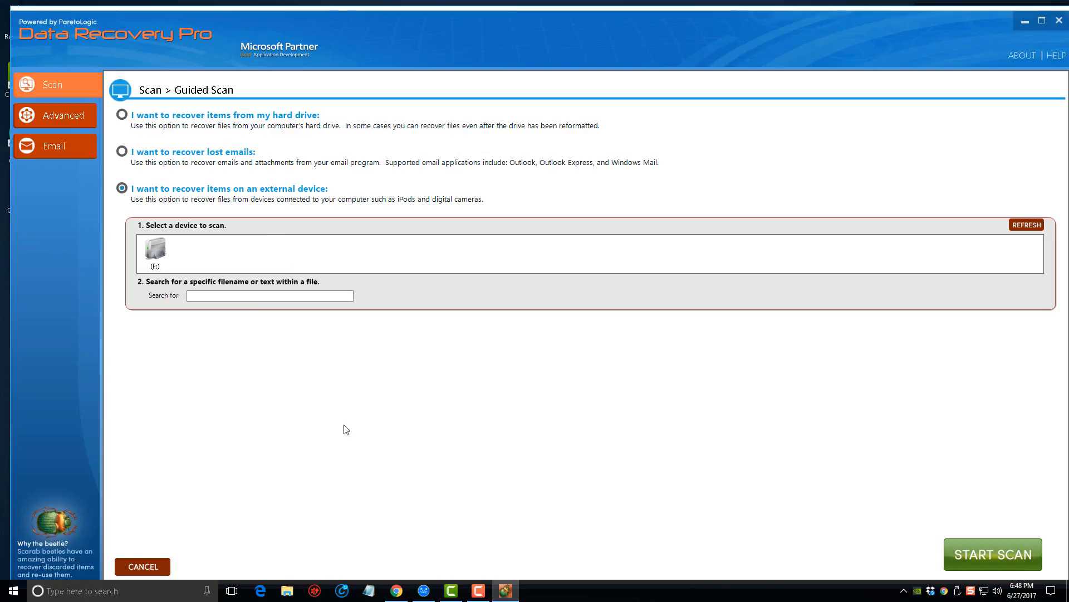
mouse_move(421, 331)
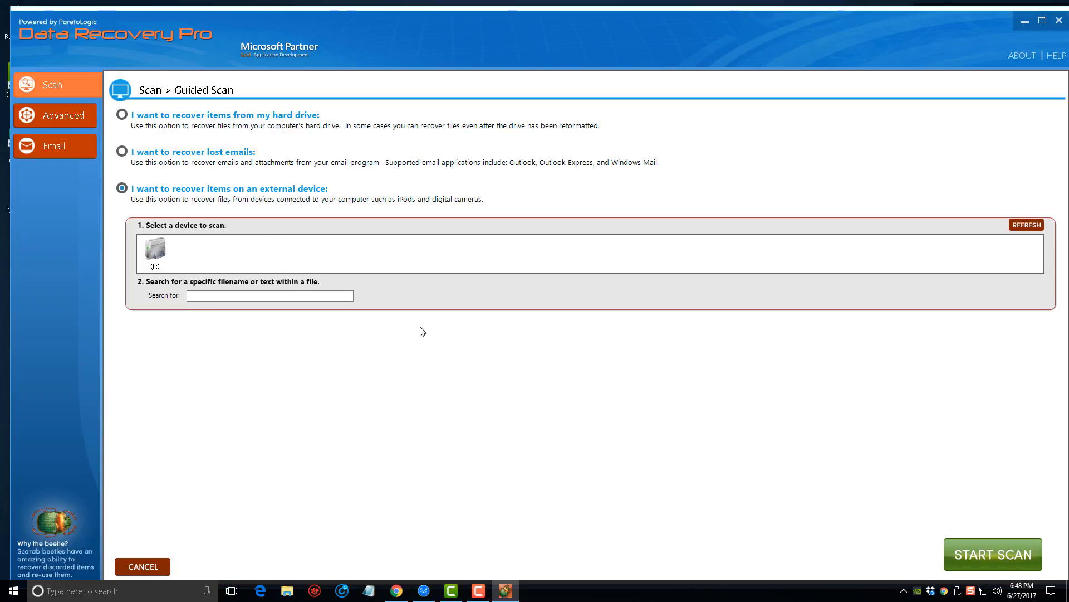
Select TravelDrive (F:) as the device to scan
click(154, 253)
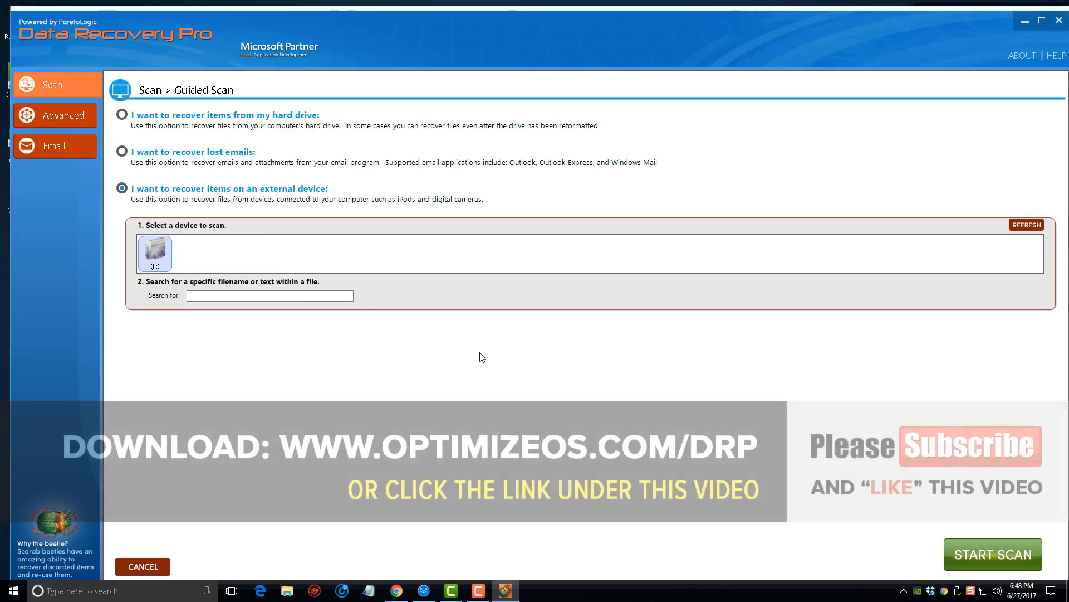
Start the scan of TravelDrive (F:) for recoverable files
click(994, 554)
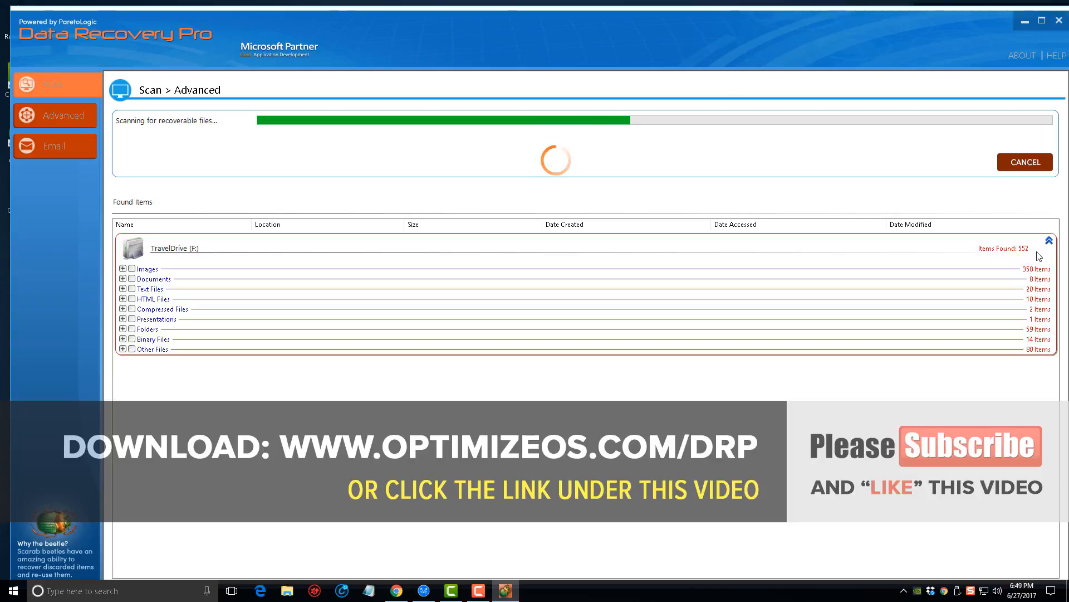
mouse_move(1009, 284)
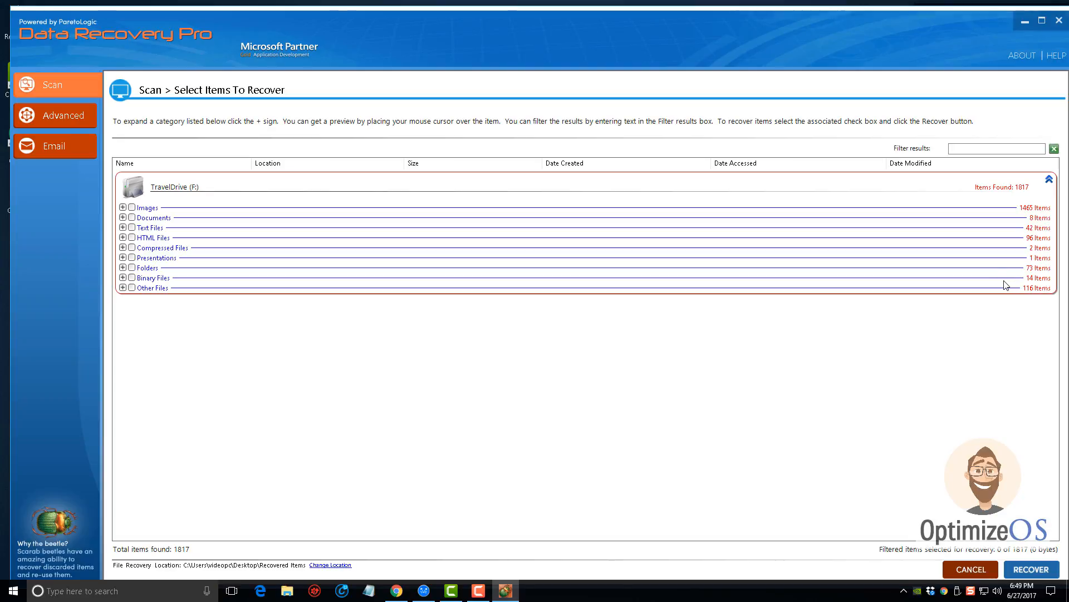
mouse_move(1021, 196)
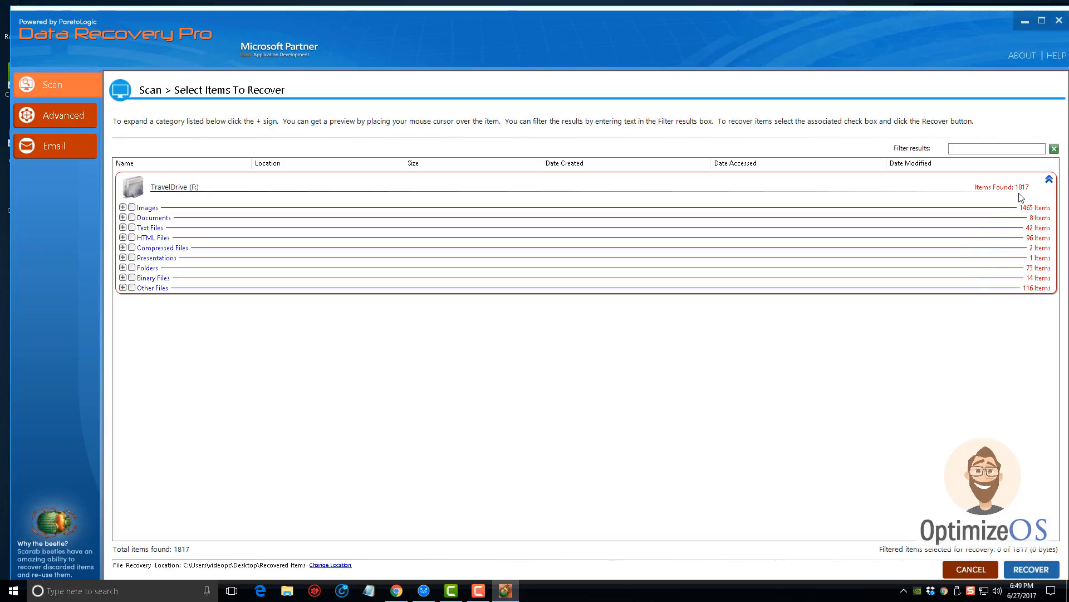
mouse_move(1028, 194)
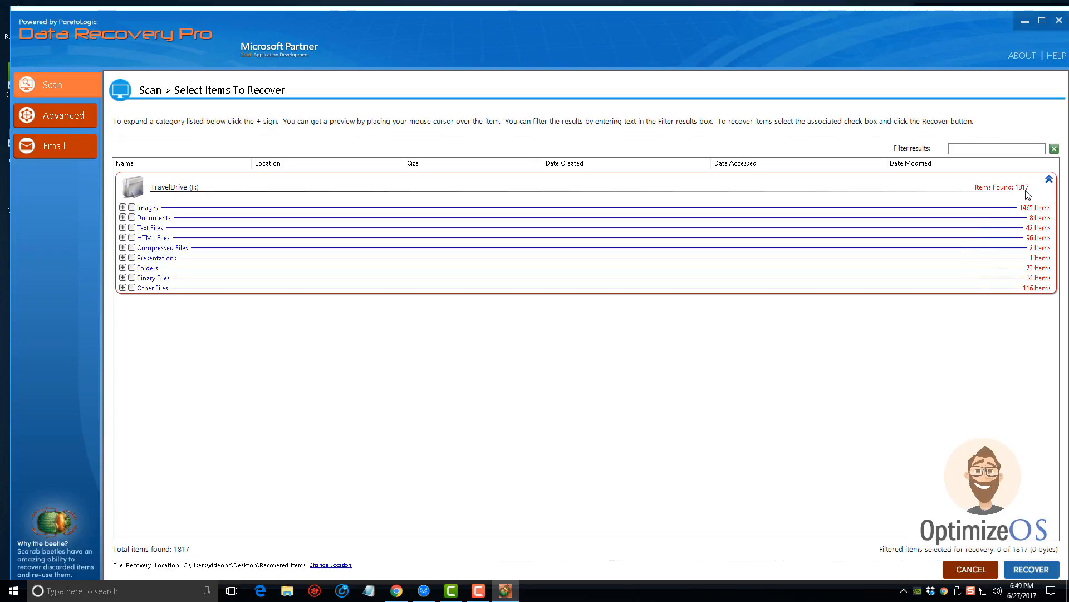
mouse_move(176, 210)
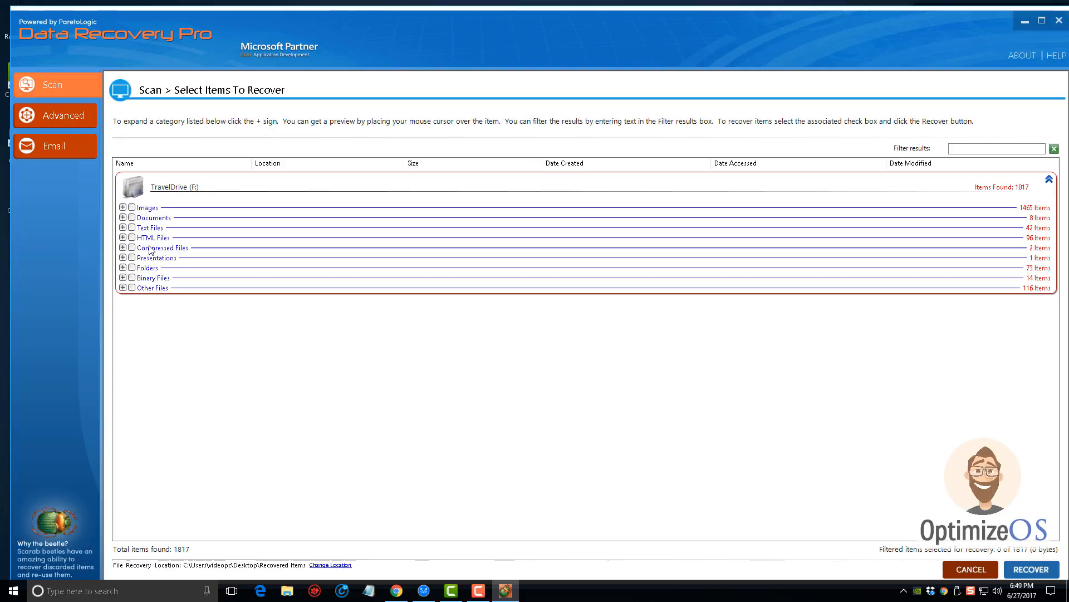
mouse_move(687, 297)
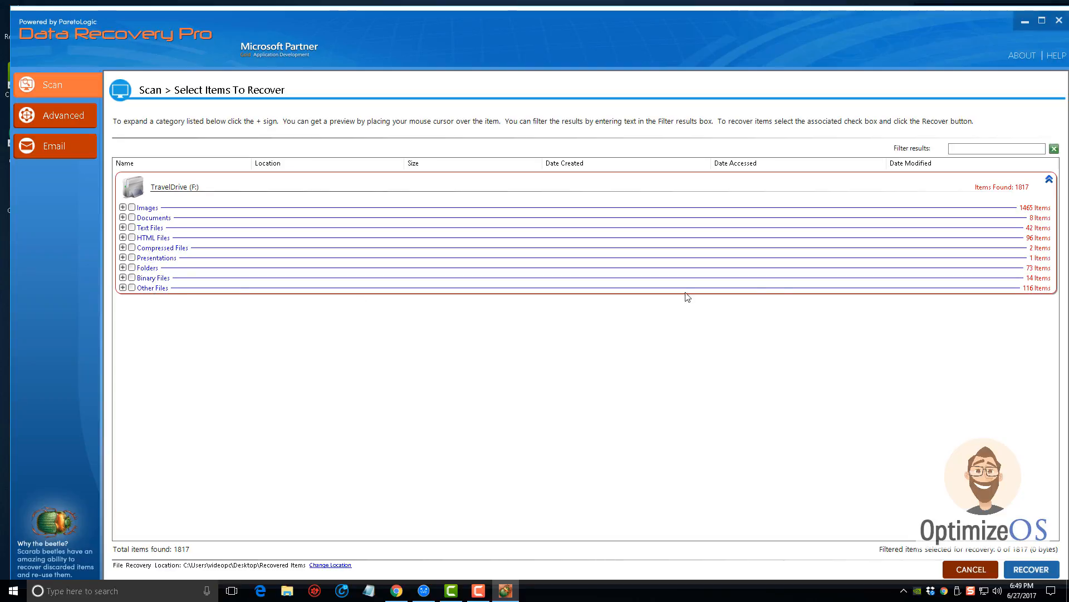
mouse_move(936, 309)
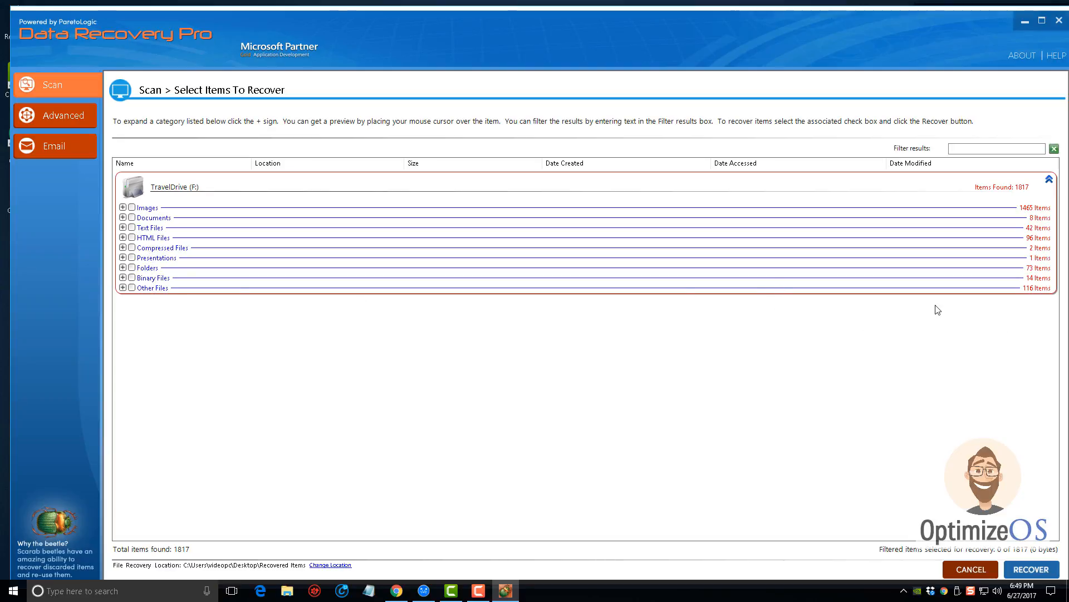
mouse_move(964, 161)
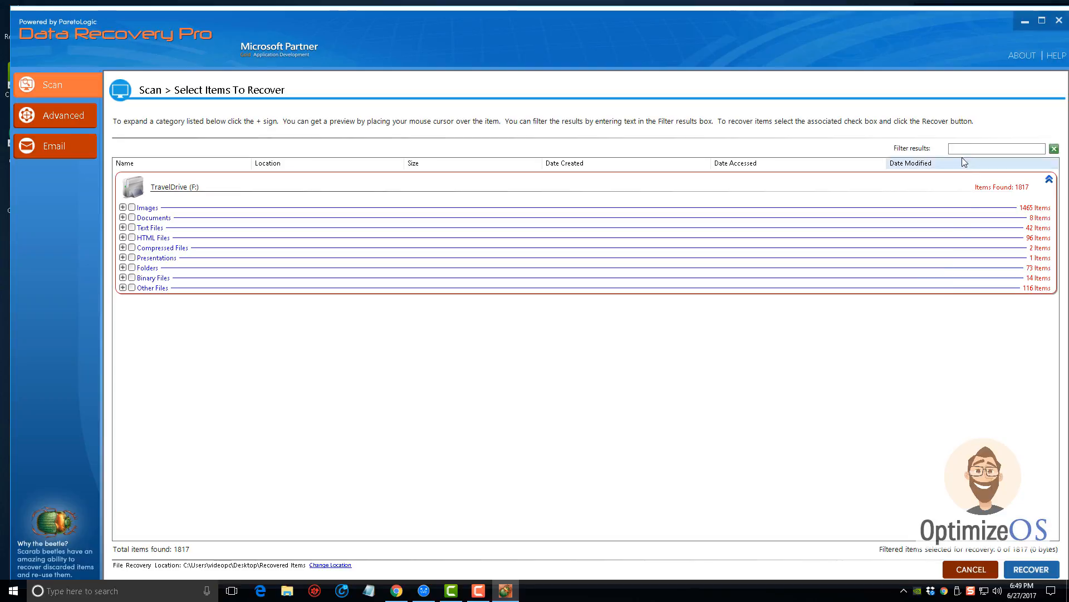
click(996, 149)
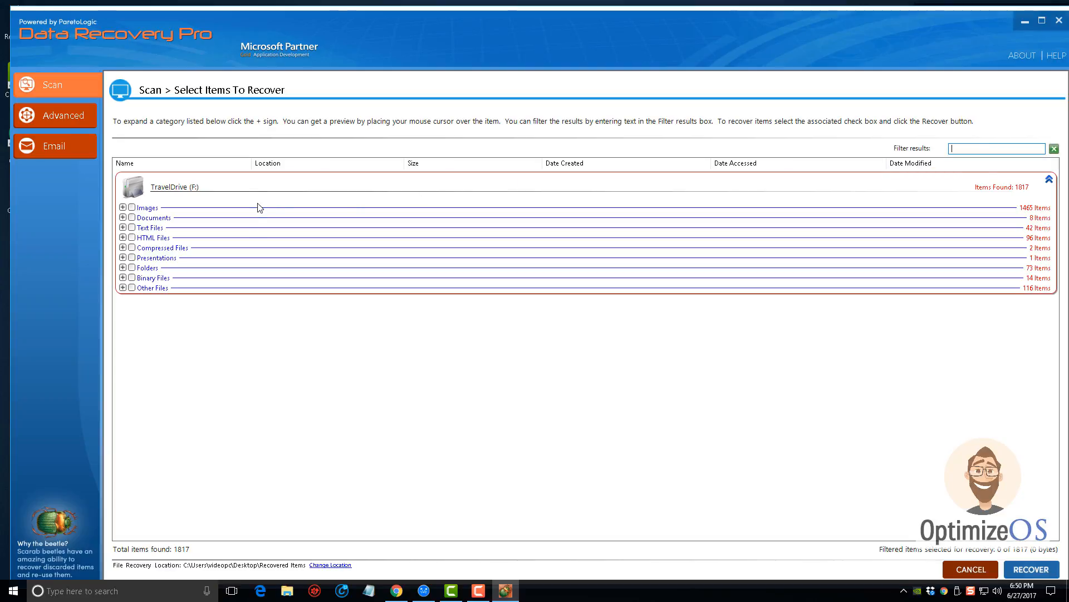
click(123, 207)
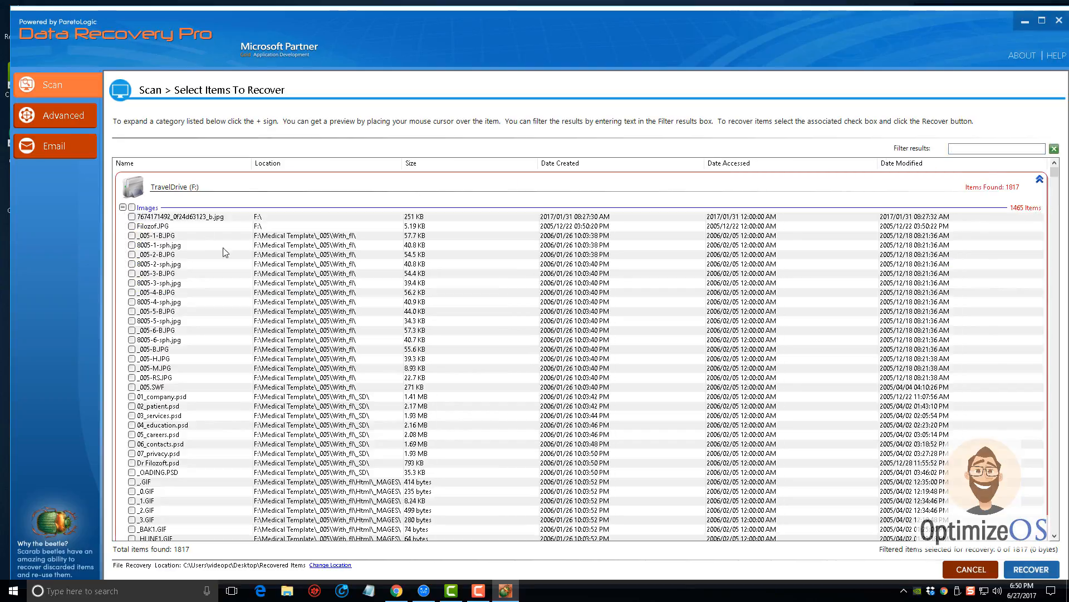
mouse_move(540, 276)
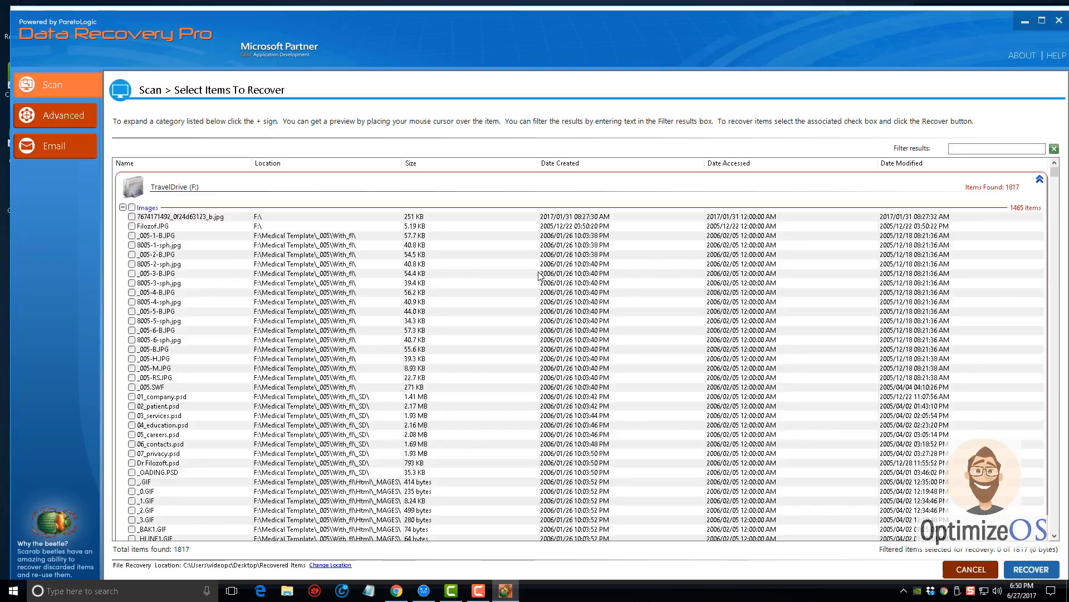
mouse_move(575, 296)
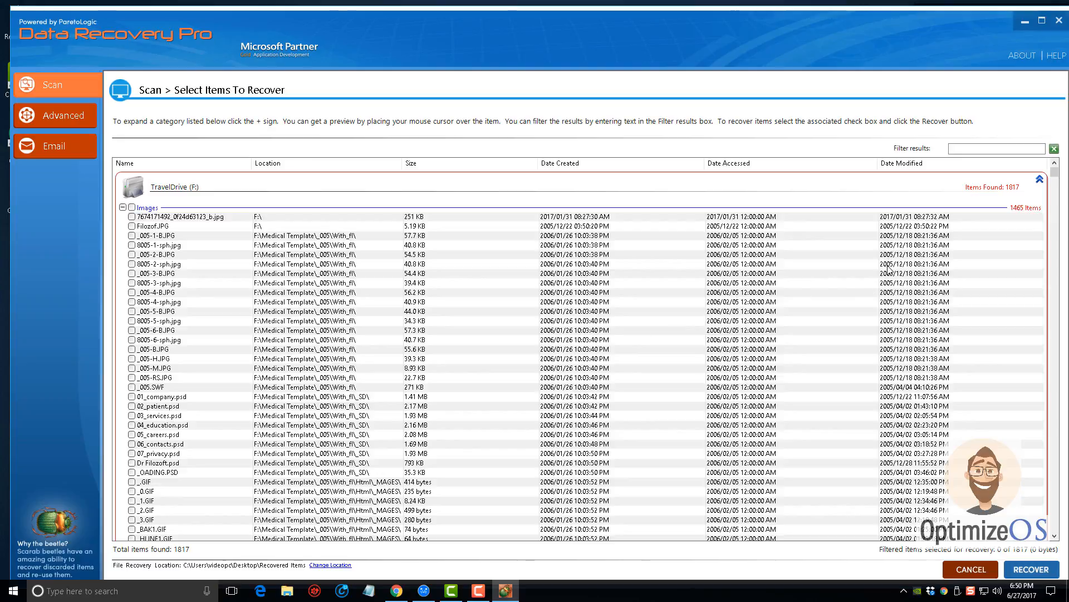
mouse_move(161, 263)
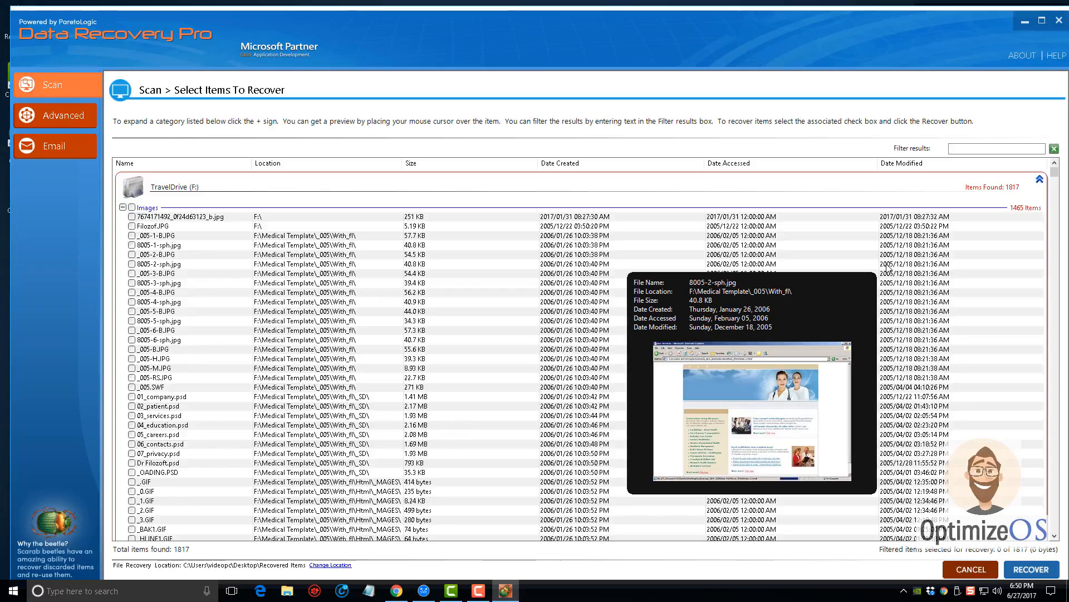
mouse_move(446, 310)
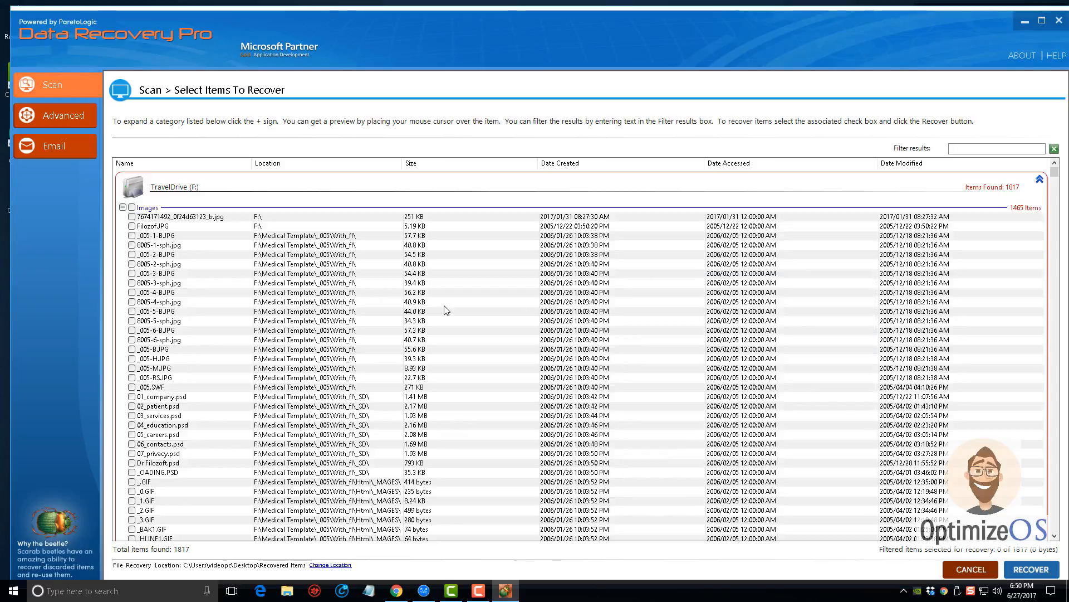
mouse_move(310, 314)
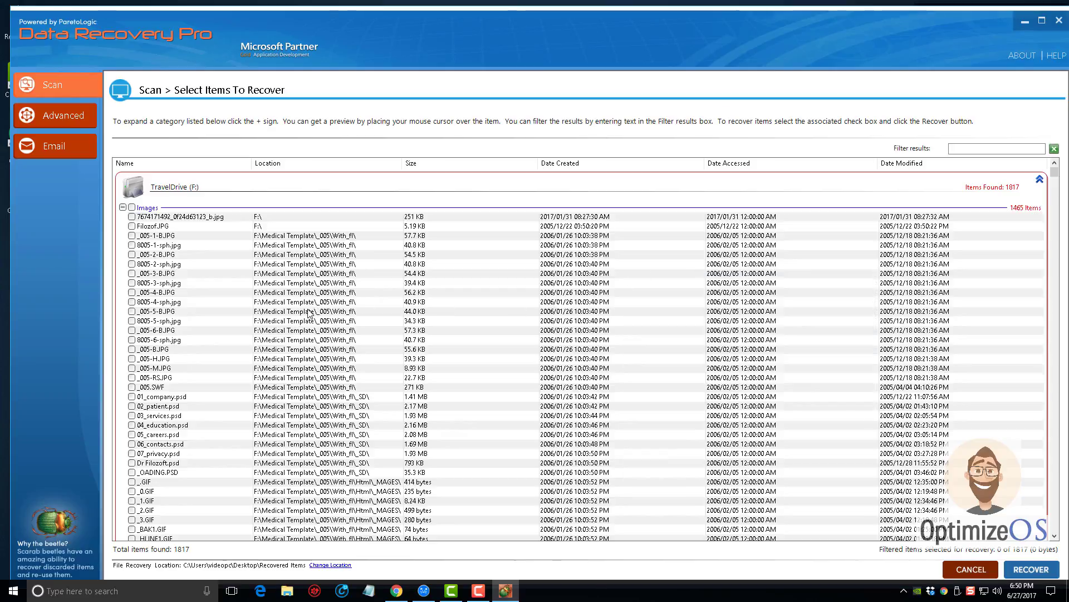
scroll(down, 3)
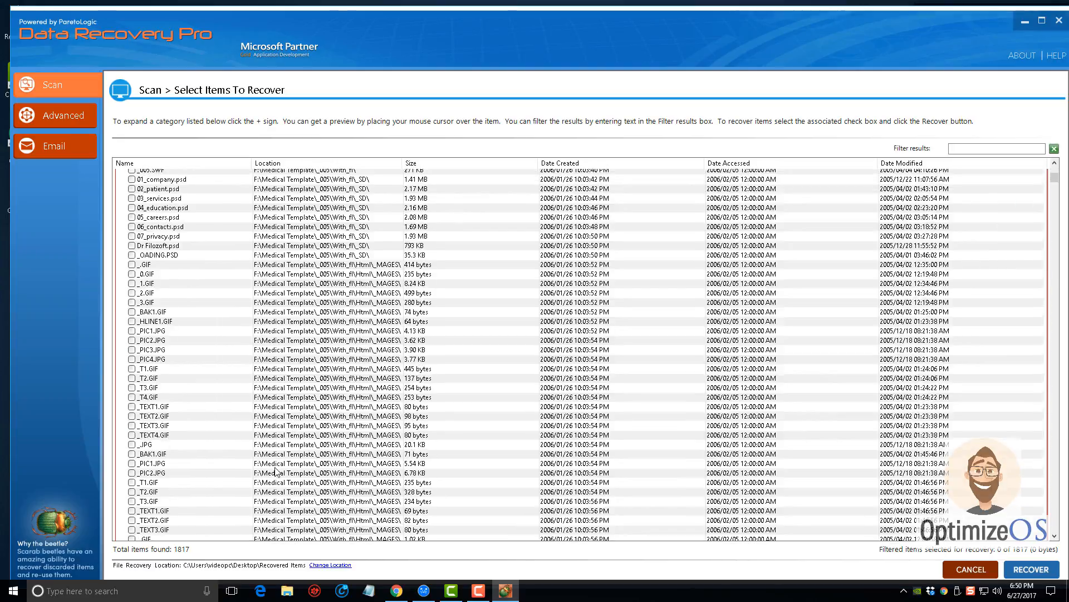
scroll(down, 3)
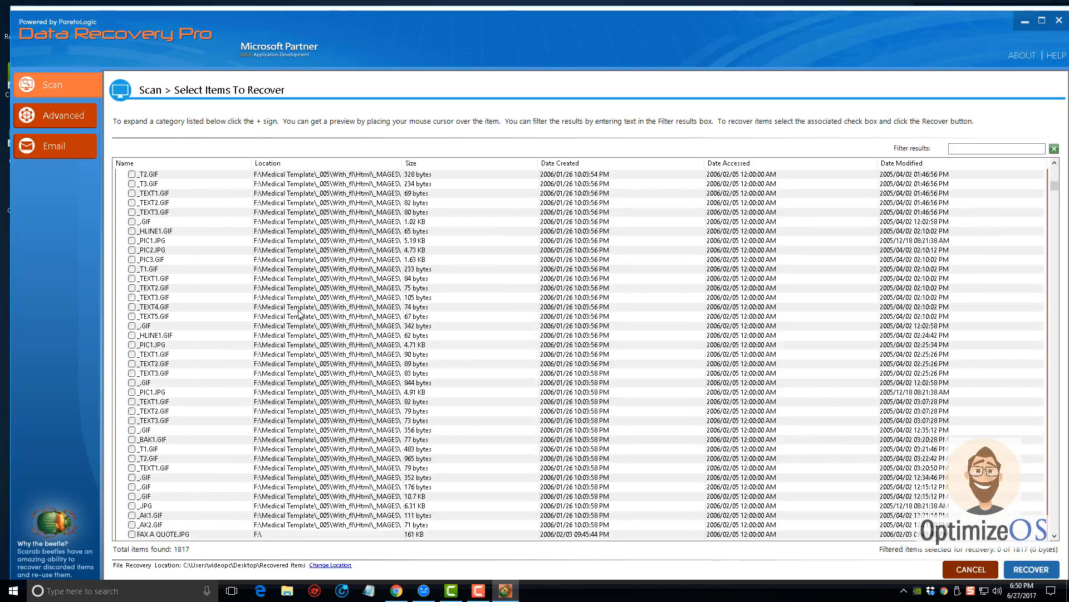
scroll(down, 3)
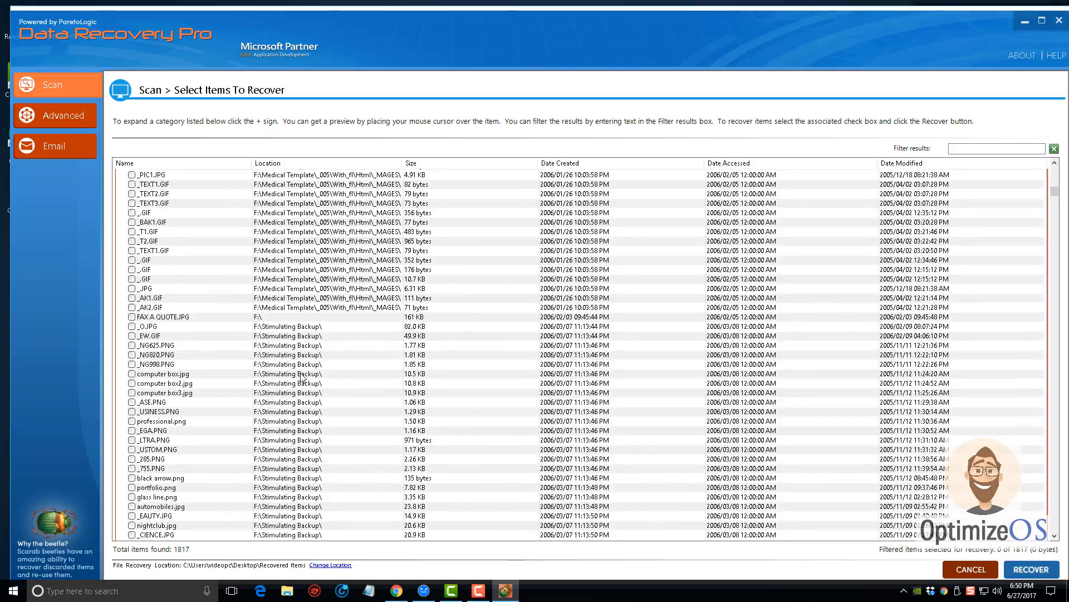
scroll(down, 3)
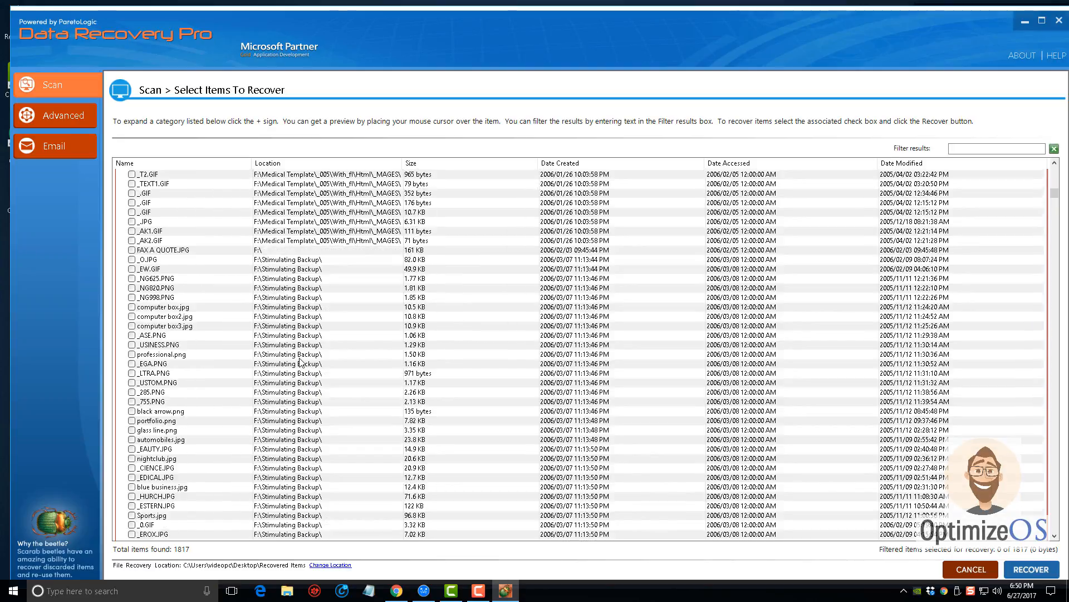
scroll(down, 3)
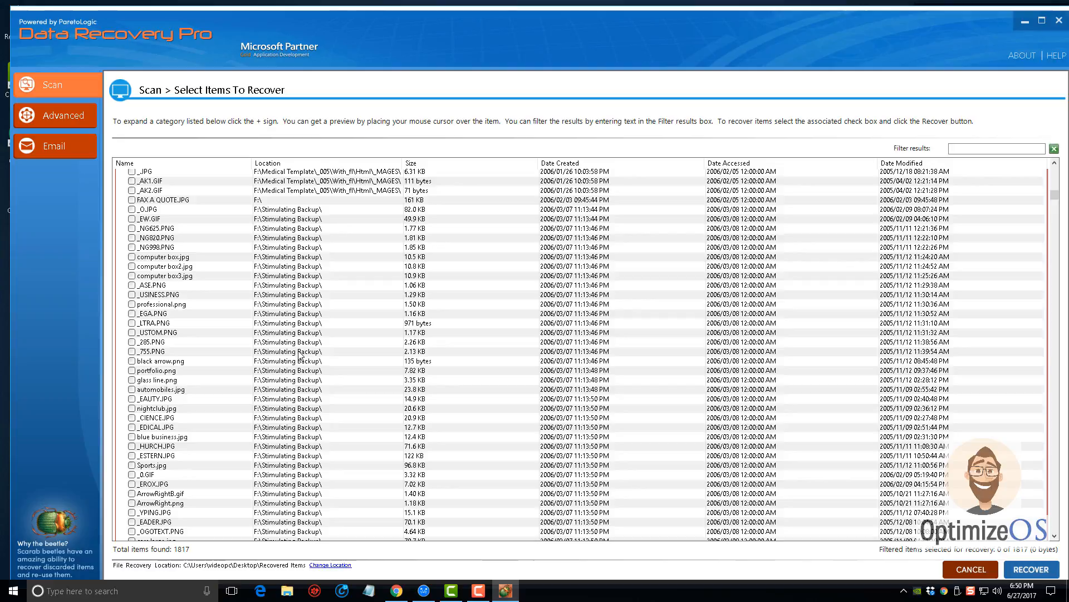
scroll(down, 3)
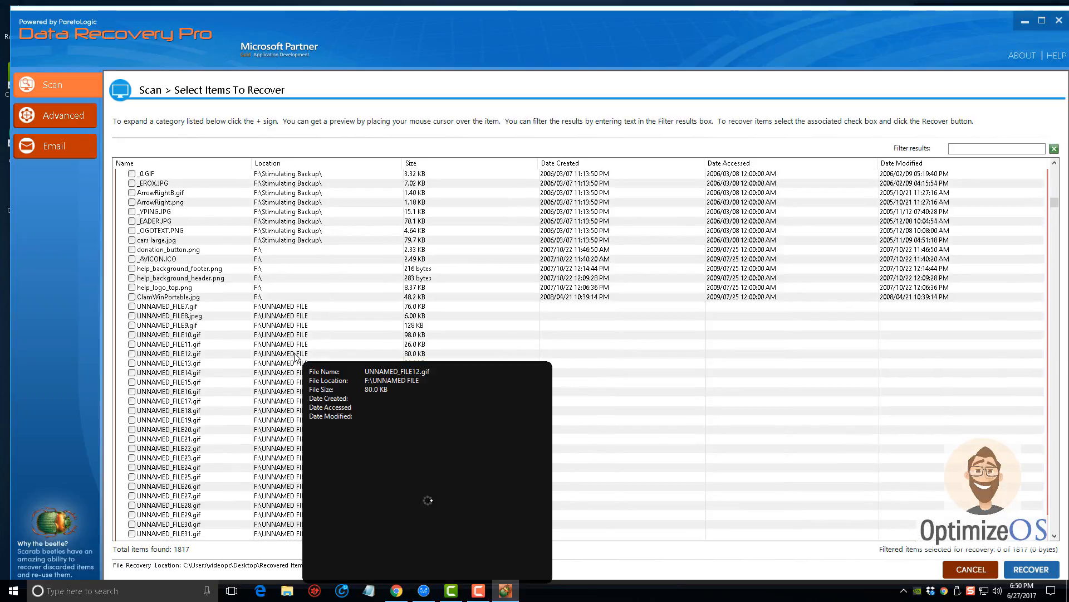
scroll(down, 3)
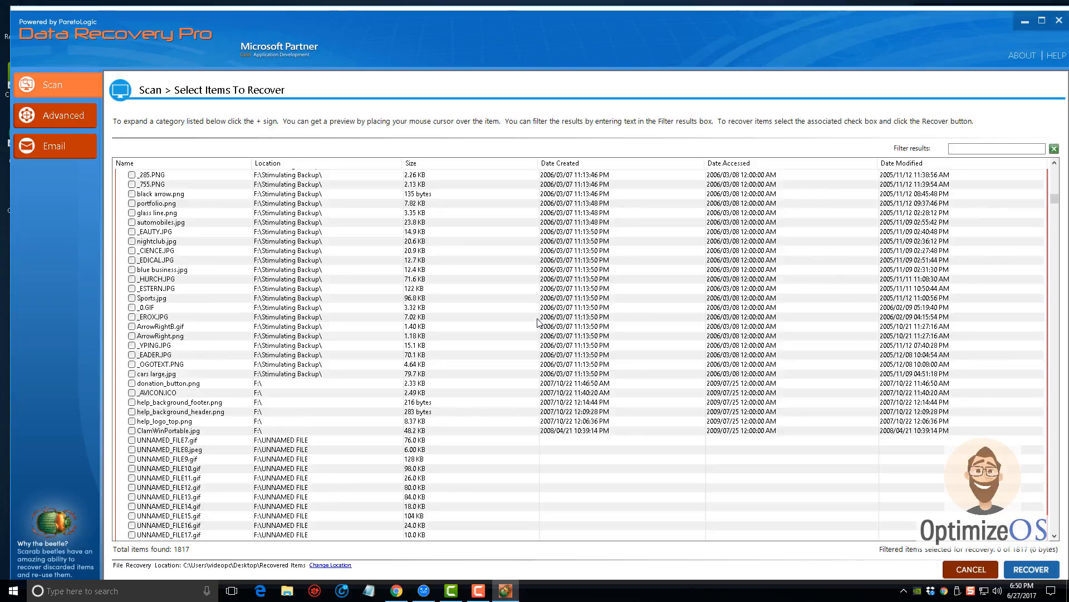
mouse_move(261, 401)
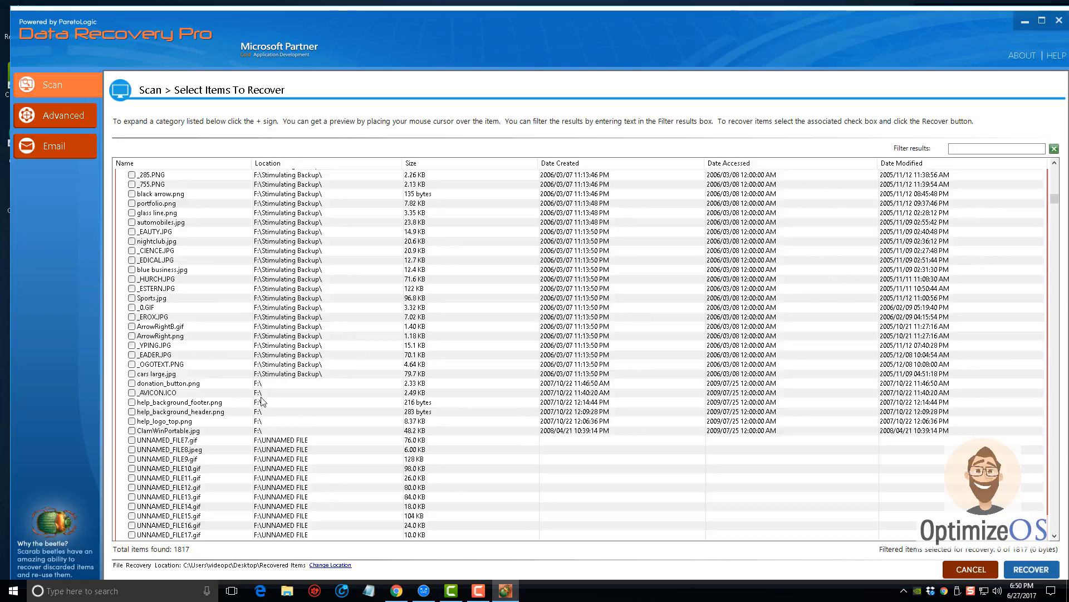
scroll(down, 3)
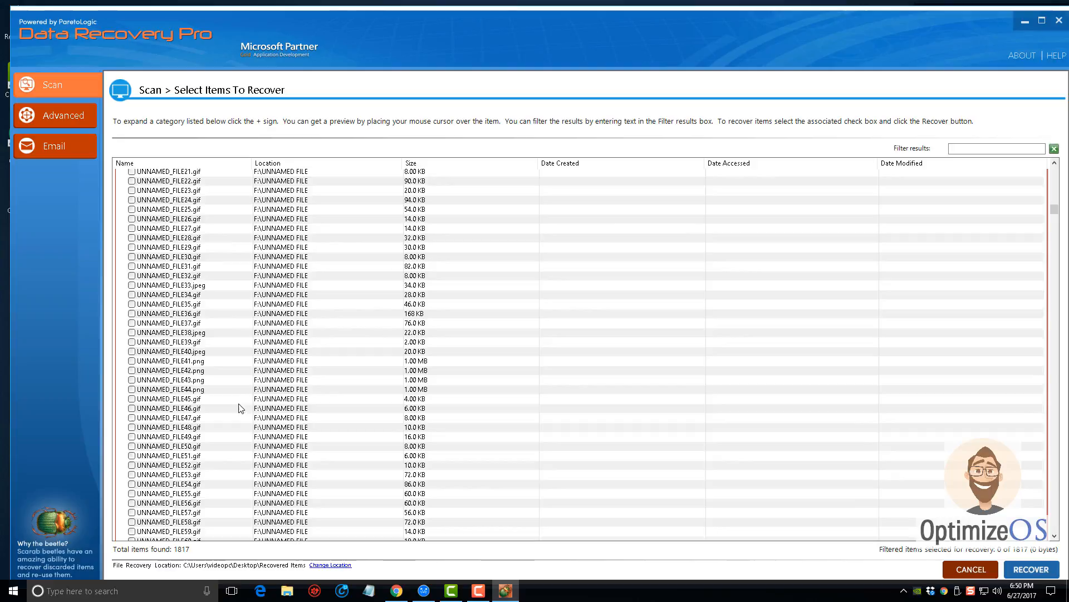
Mark UNNAMED_FILE32.gif, UNNAMED_FILE33.jpeg and UNNAMED_FILE34.gif for recovery and return to the list top
click(132, 275)
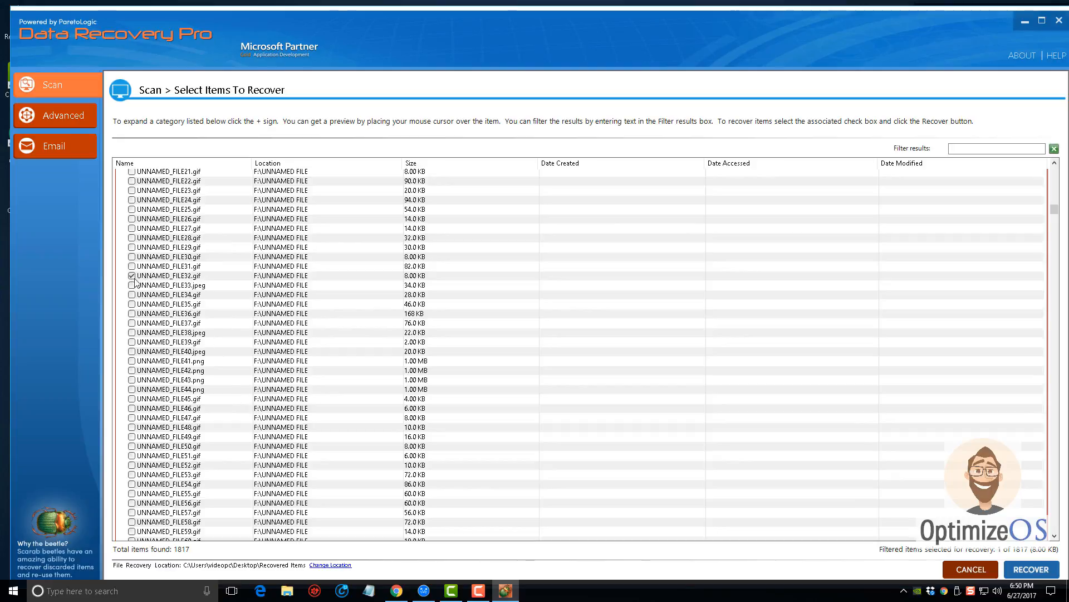
click(132, 295)
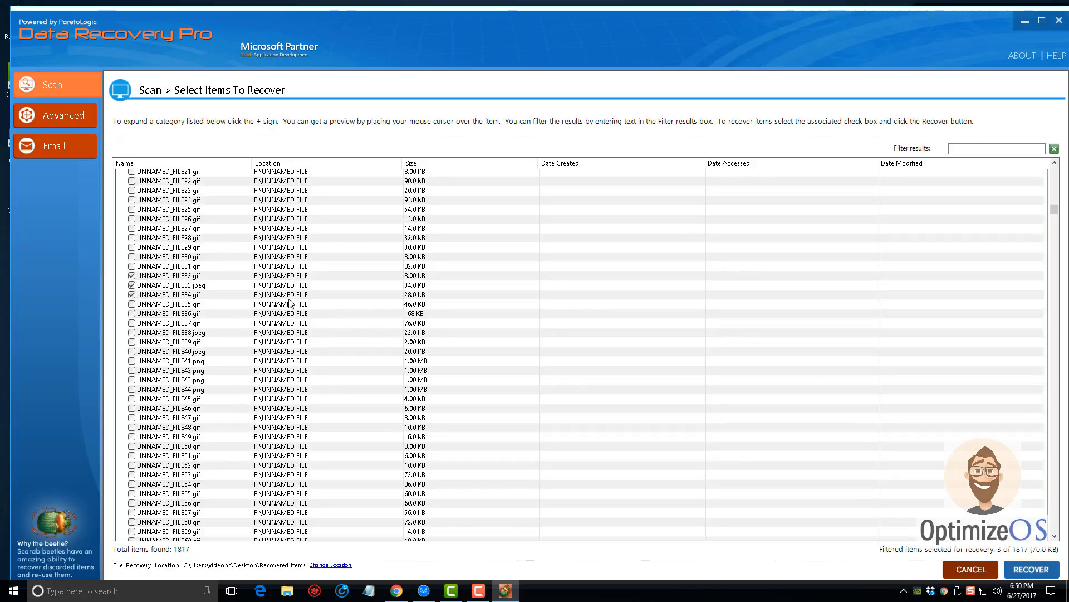
mouse_move(331, 565)
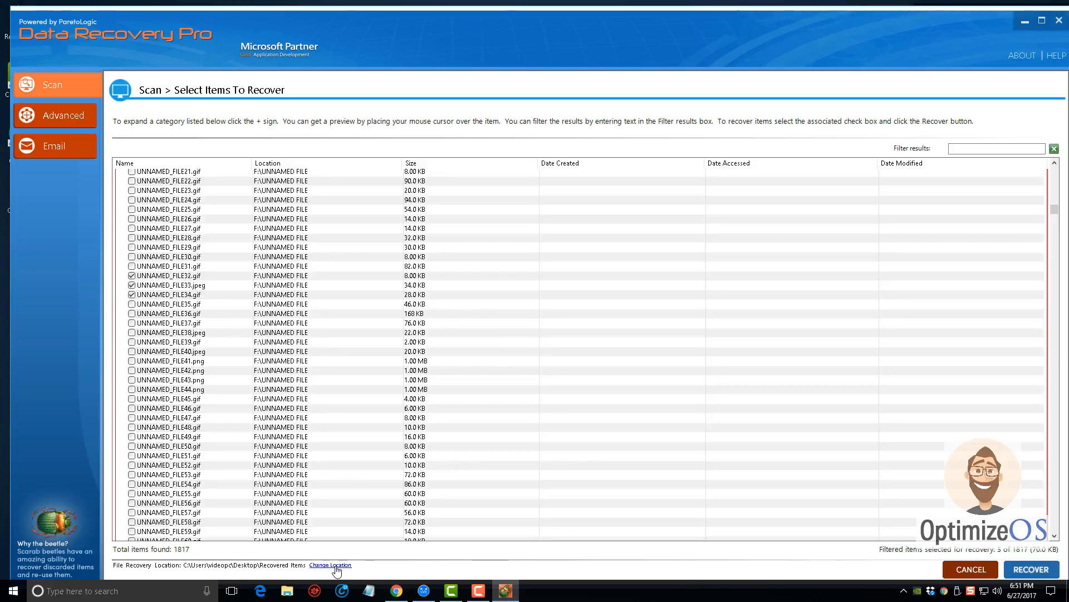
mouse_move(918, 579)
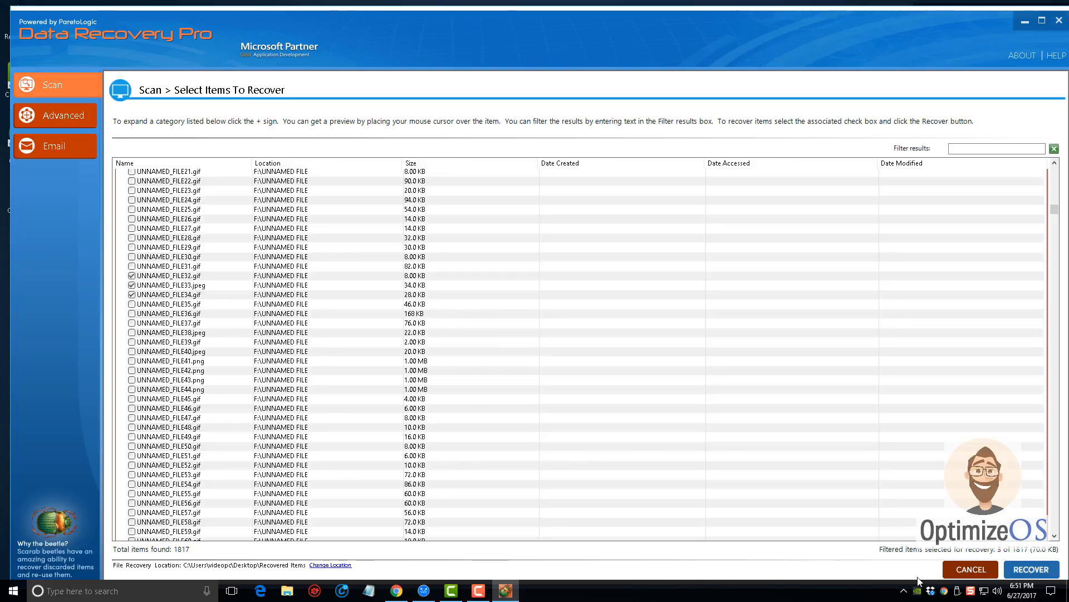
scroll(up, 3)
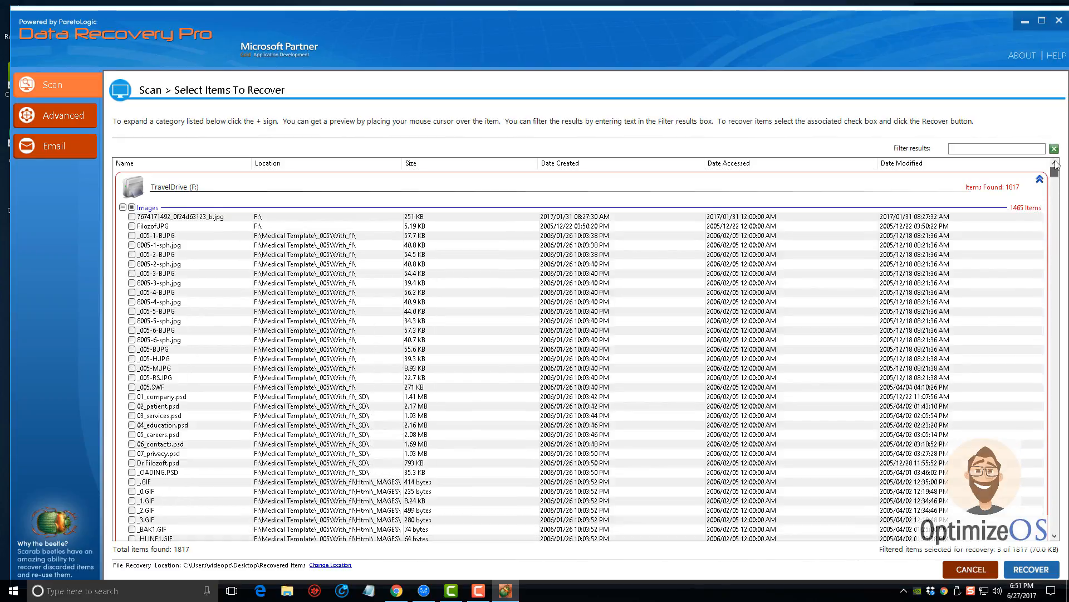
Collapse the Images list and check the Images, Documents, Text, HTML and Compressed Files categories
click(122, 207)
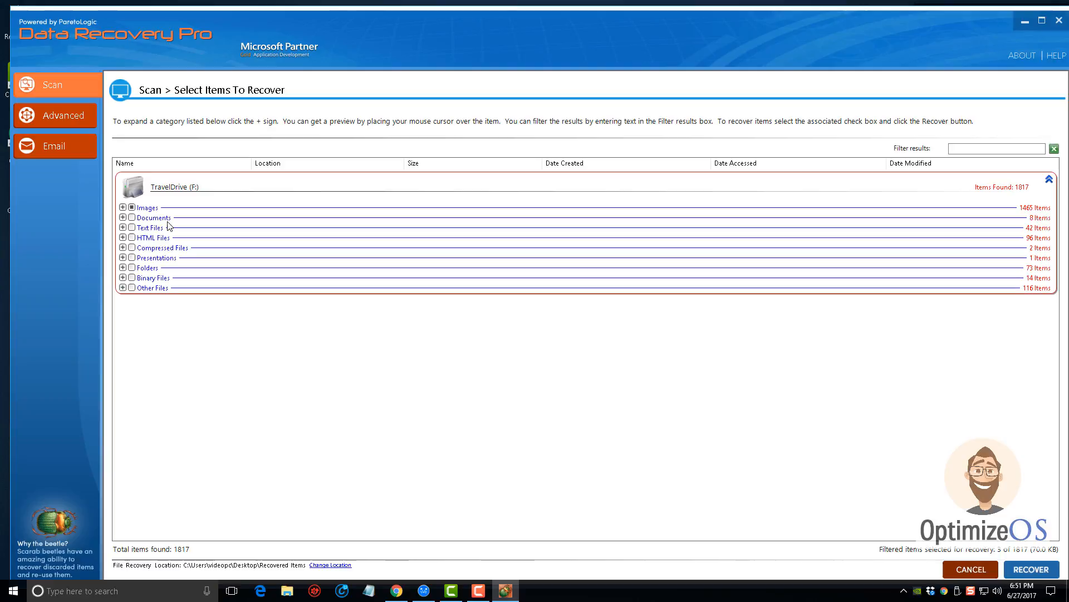
click(132, 217)
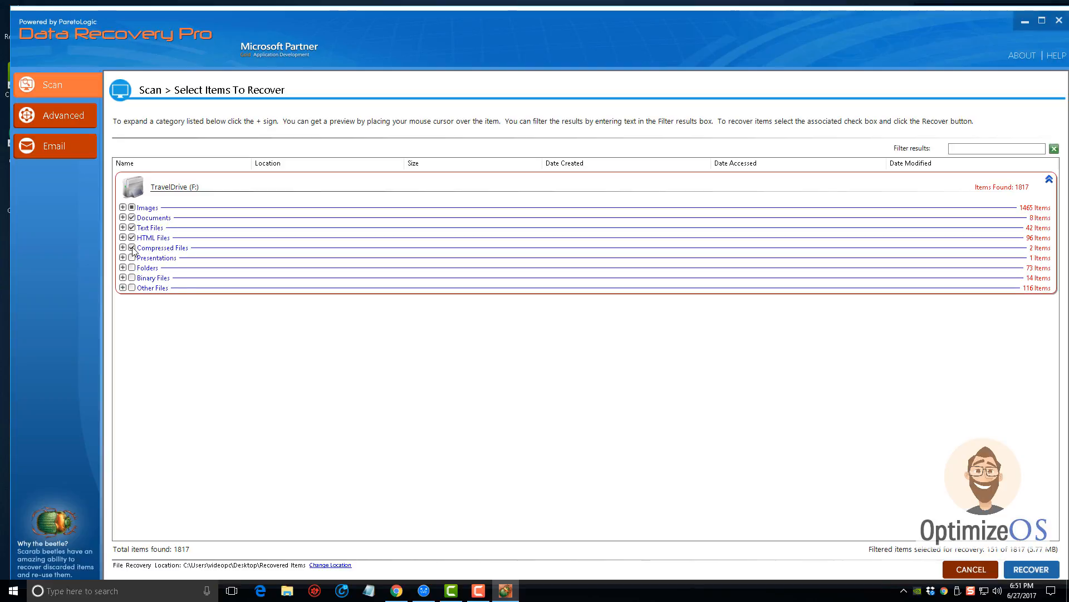
click(131, 207)
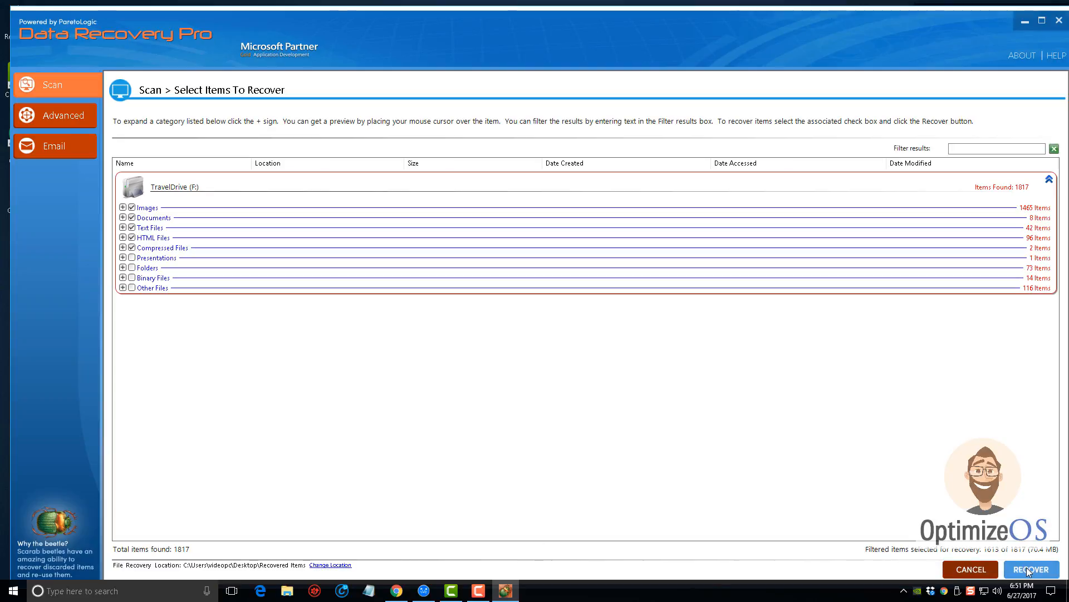
mouse_move(897, 497)
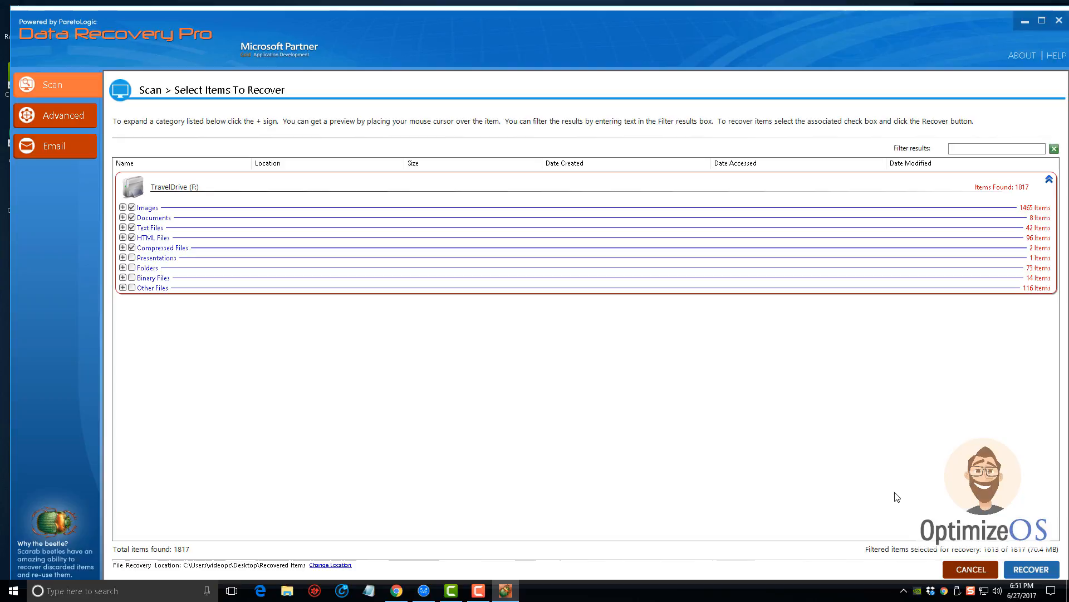
mouse_move(799, 425)
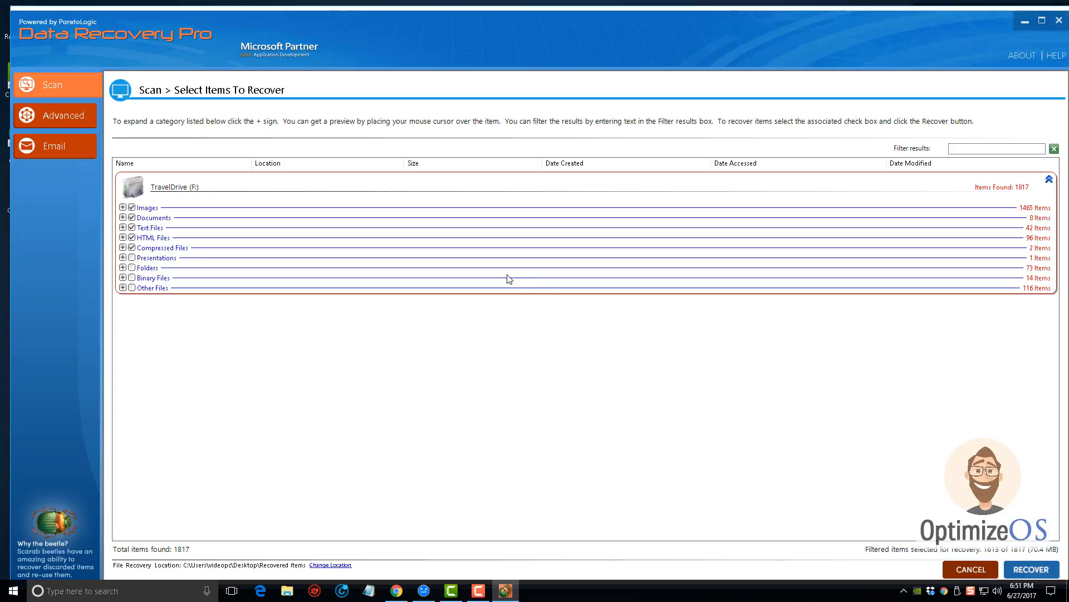
Attempt recovery of the checked files and accept the registration-required notice
click(1030, 570)
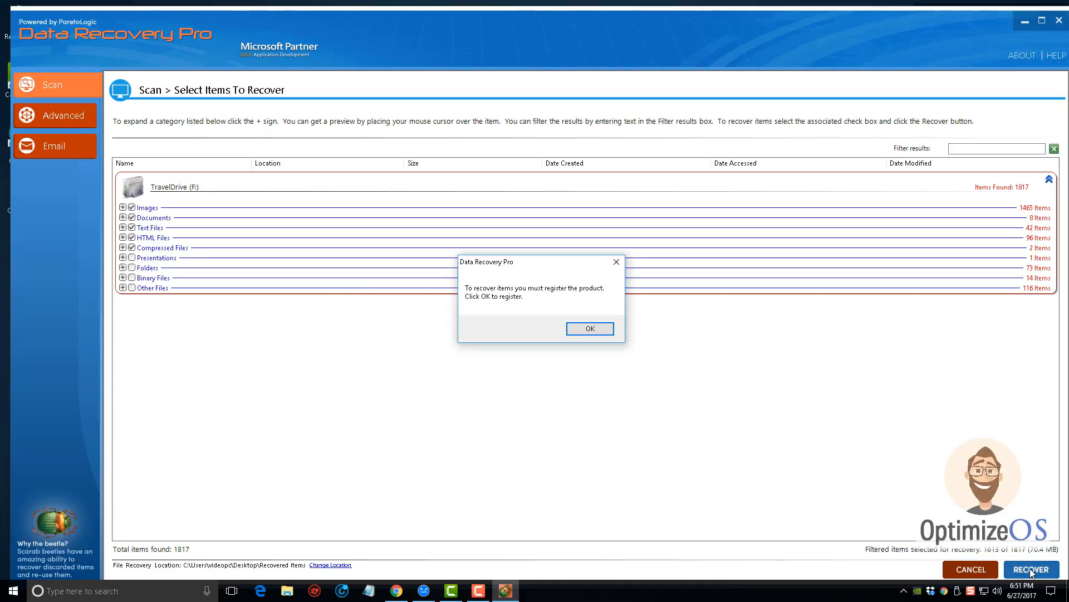
mouse_move(533, 306)
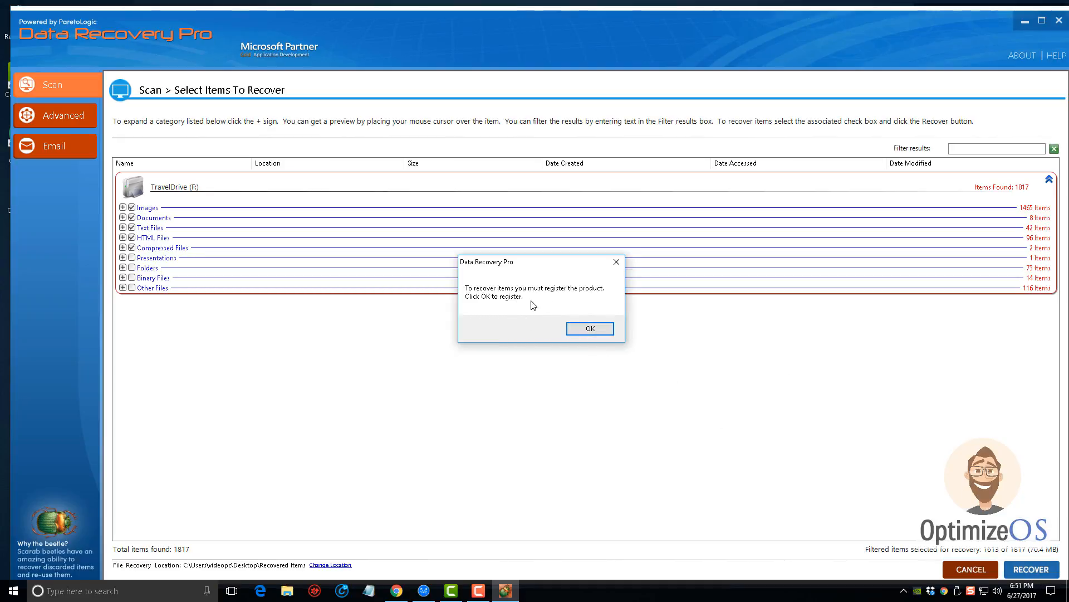
click(590, 327)
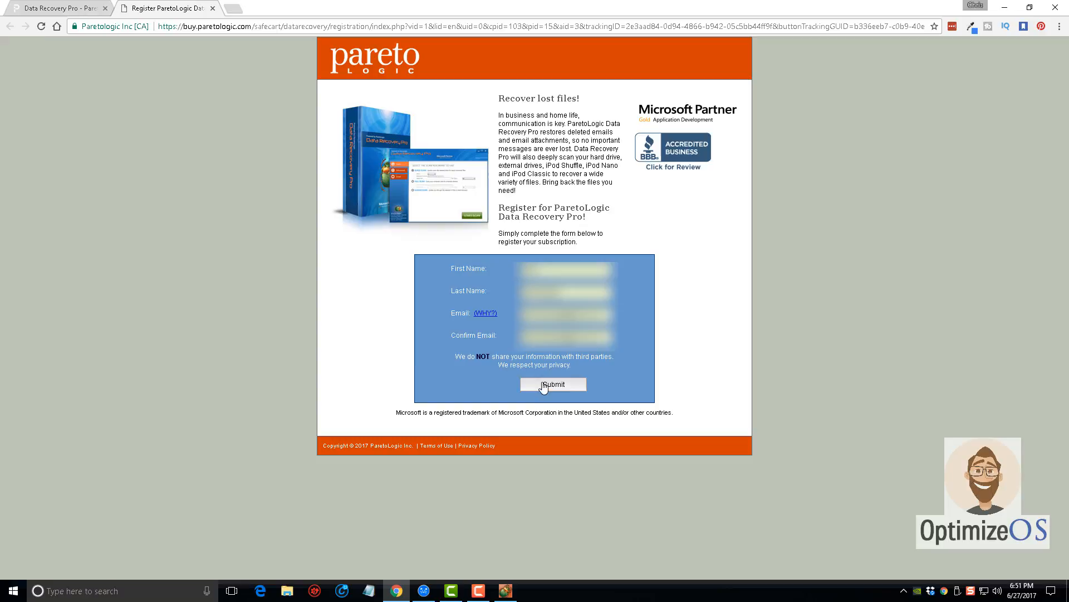
Submit the ParetoLogic registration form, view the $49.97 offer and return to the empty License key field
click(552, 383)
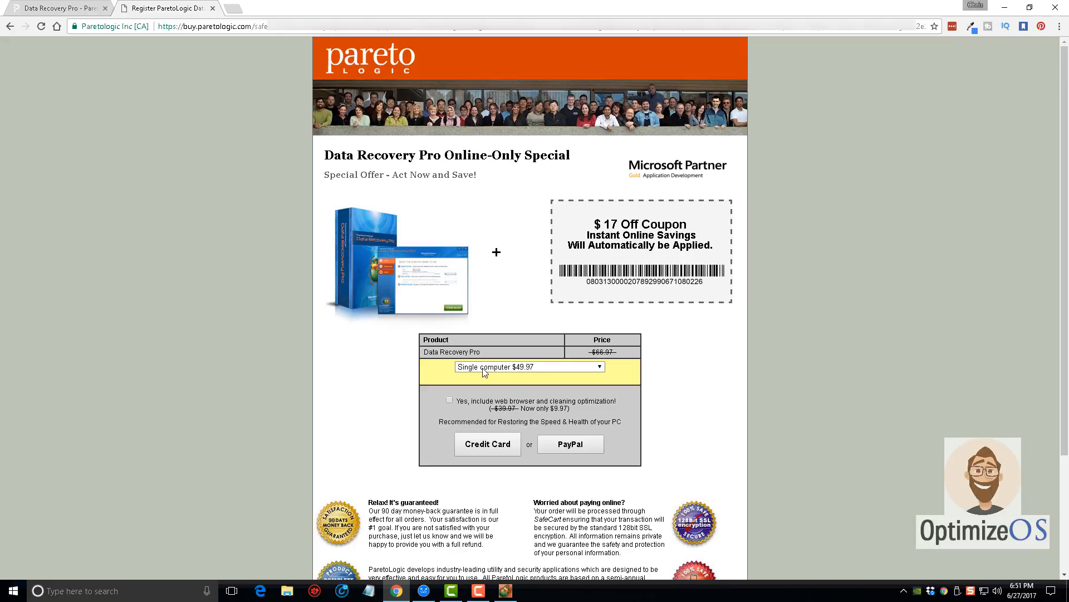
mouse_move(539, 372)
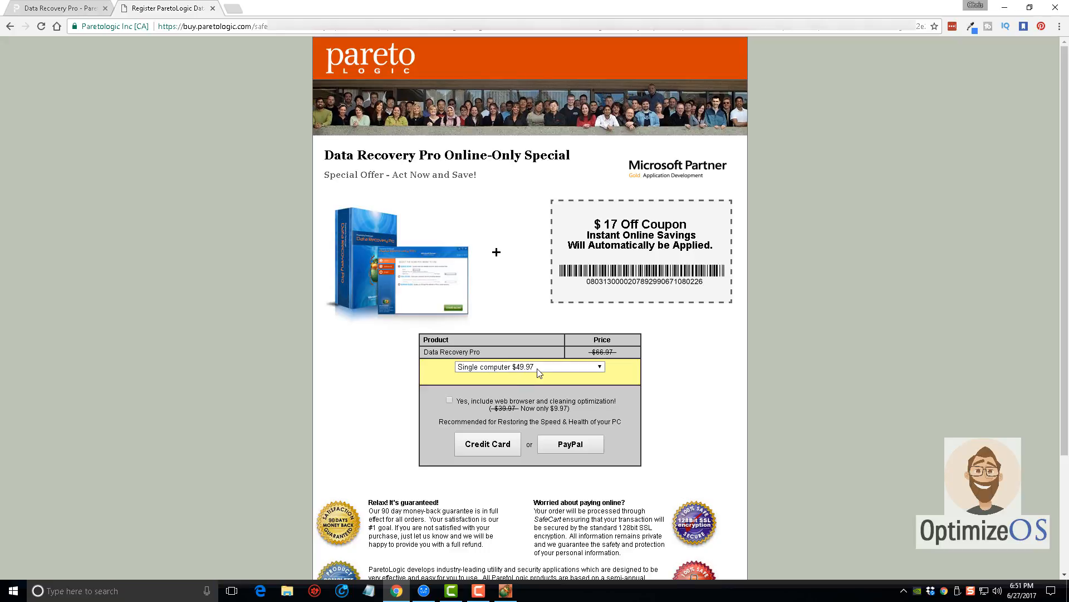
mouse_move(554, 384)
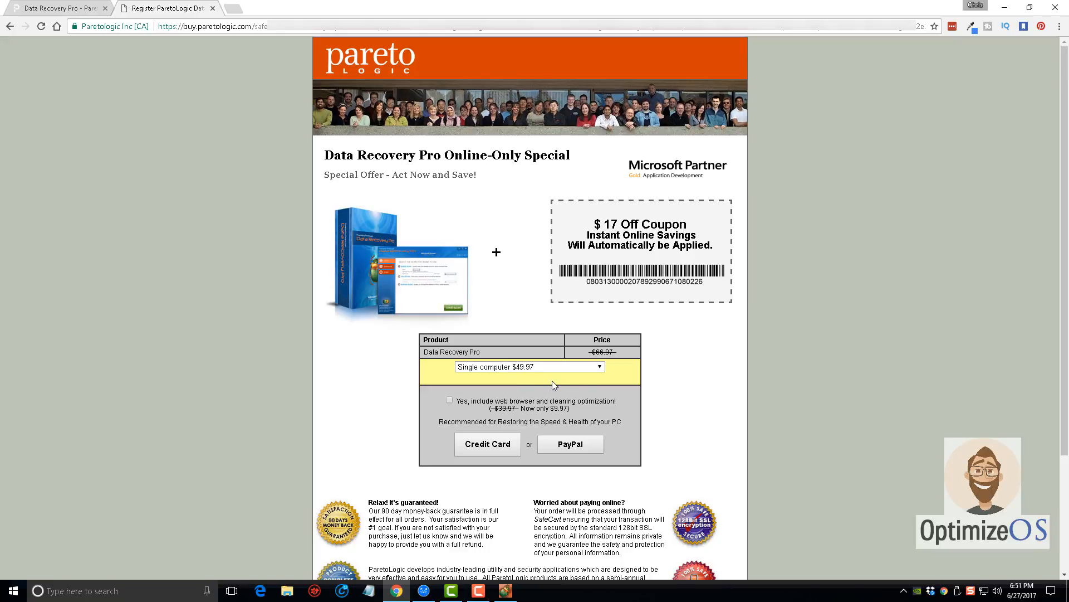
mouse_move(560, 383)
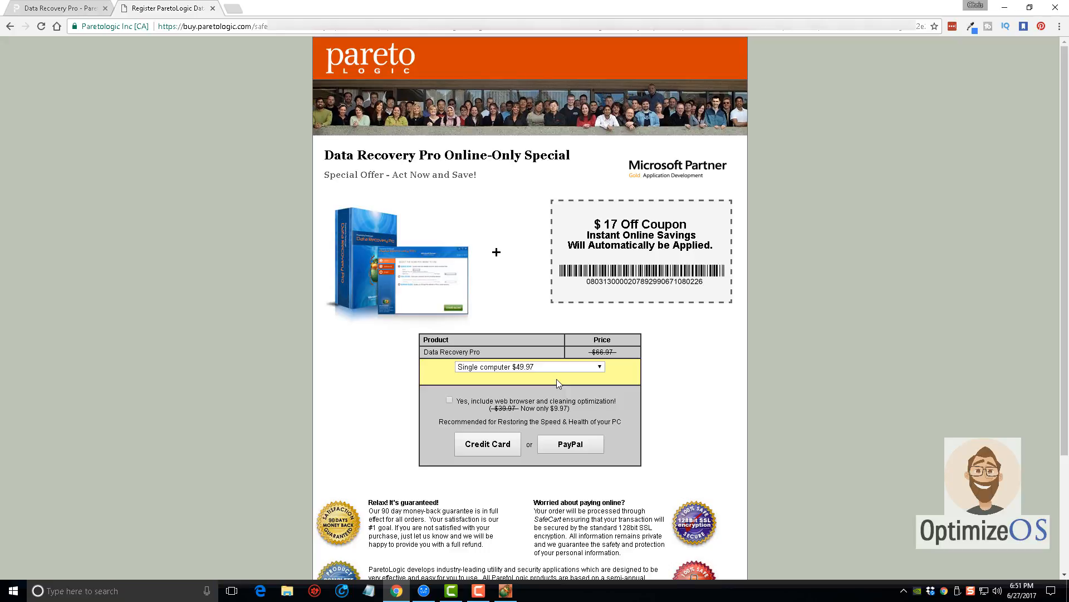
scroll(down, 3)
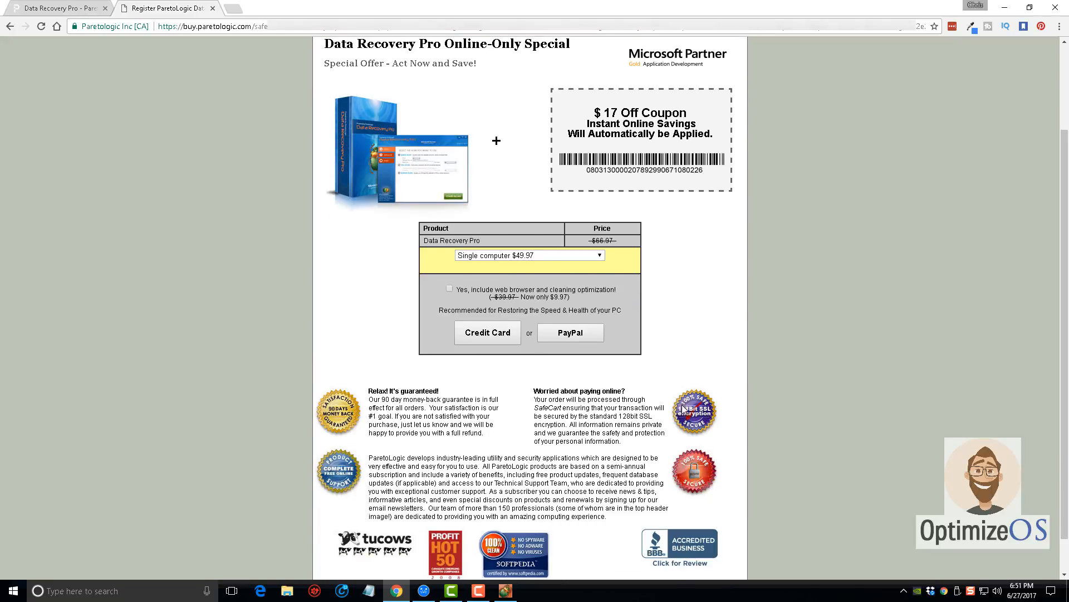
mouse_move(649, 294)
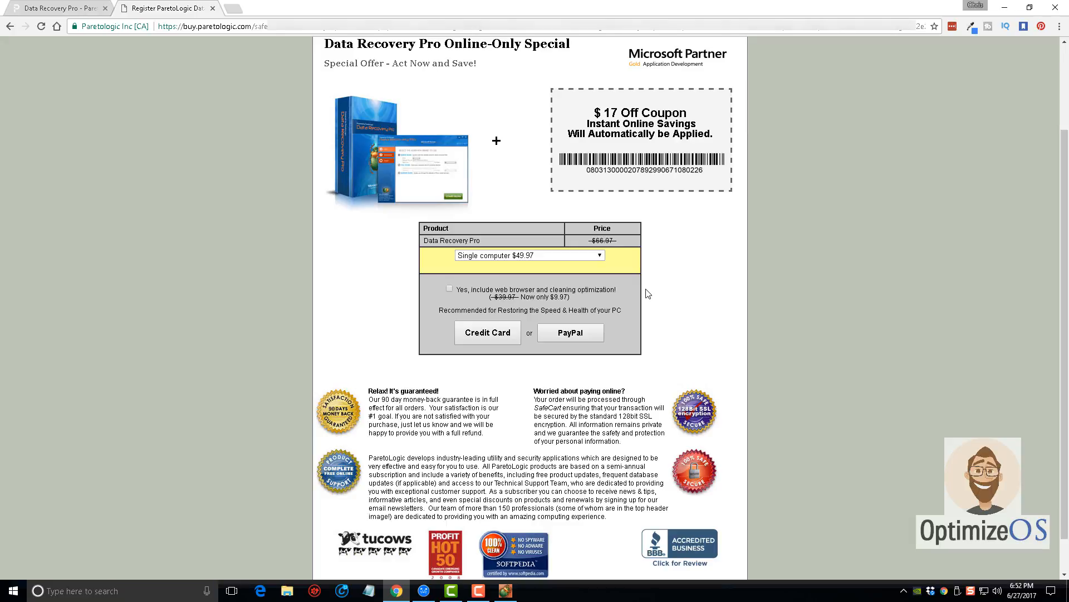
mouse_move(578, 287)
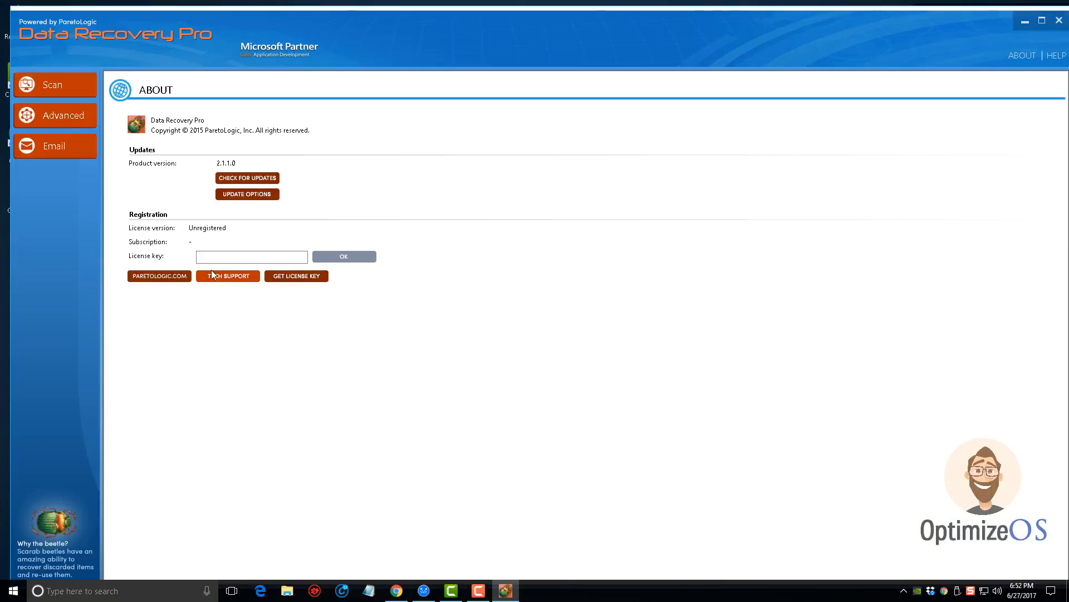
click(252, 256)
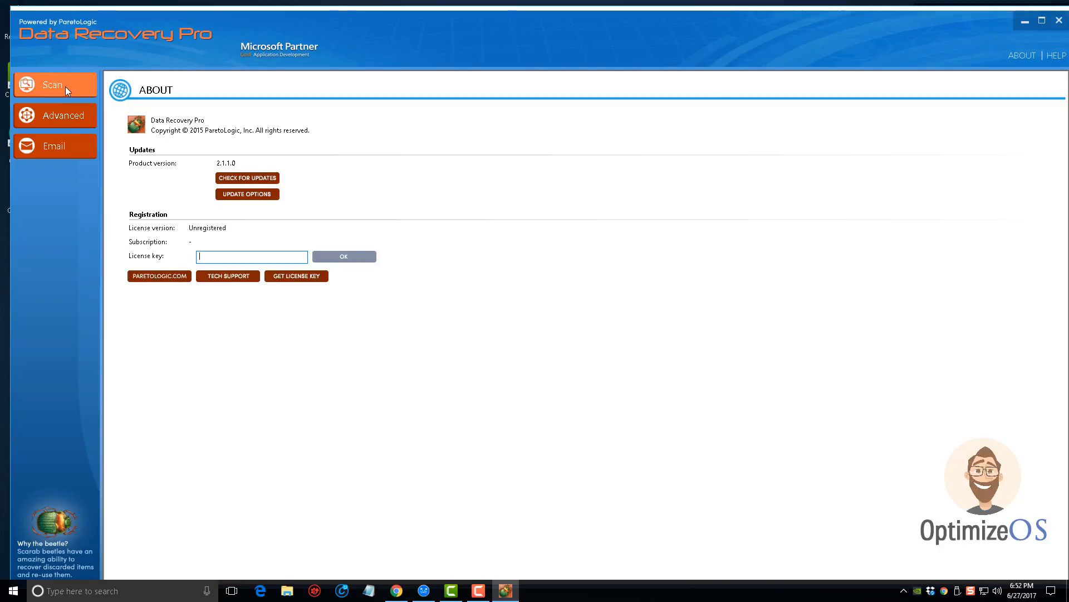
Return to the TravelDrive (F:) scan results with the five categories still checked
click(53, 85)
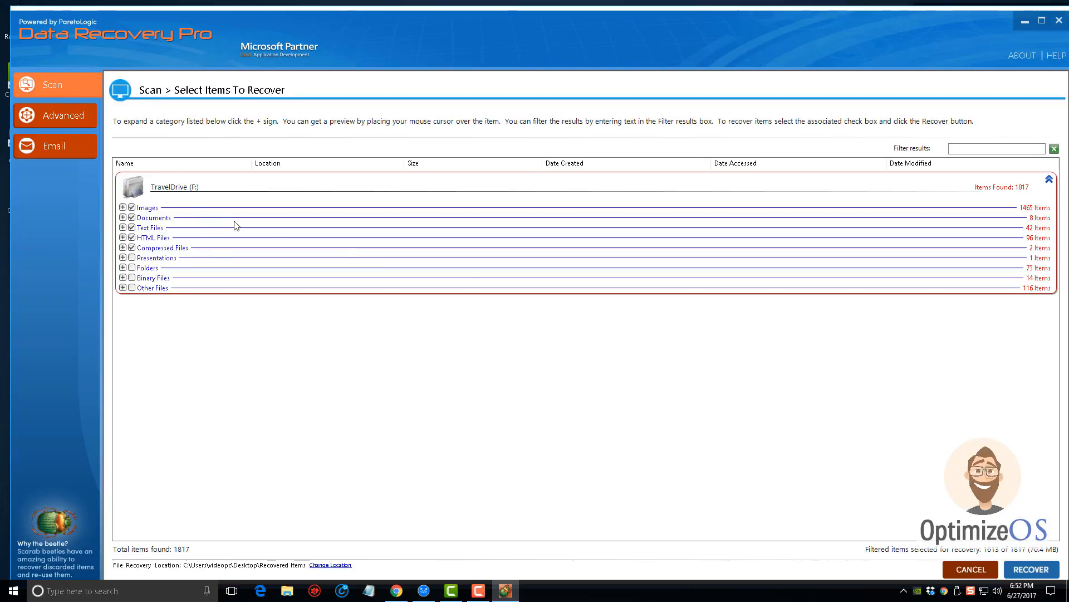
mouse_move(736, 289)
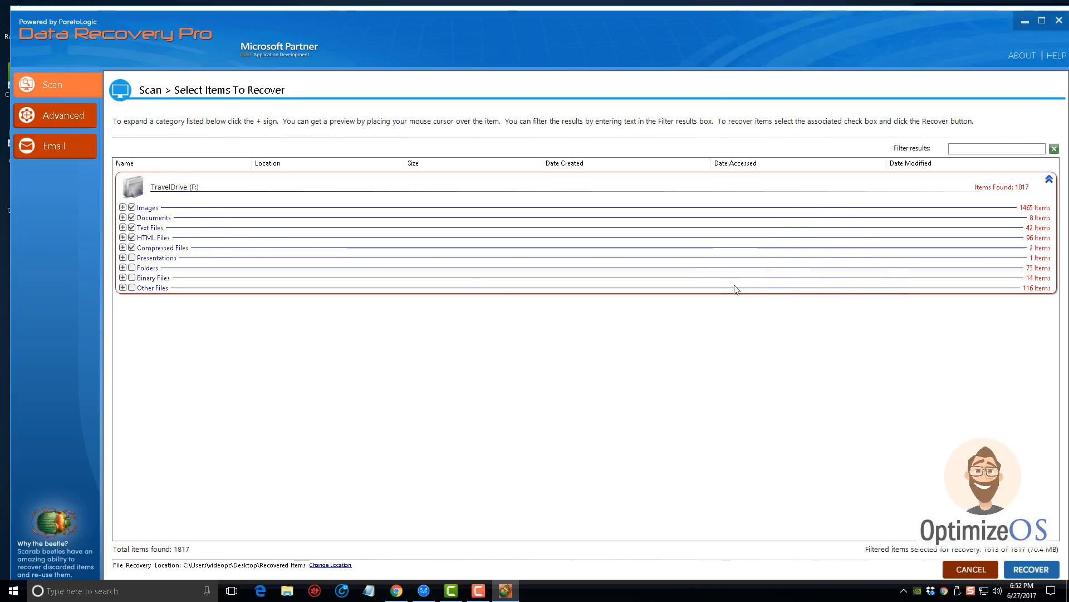
mouse_move(904, 487)
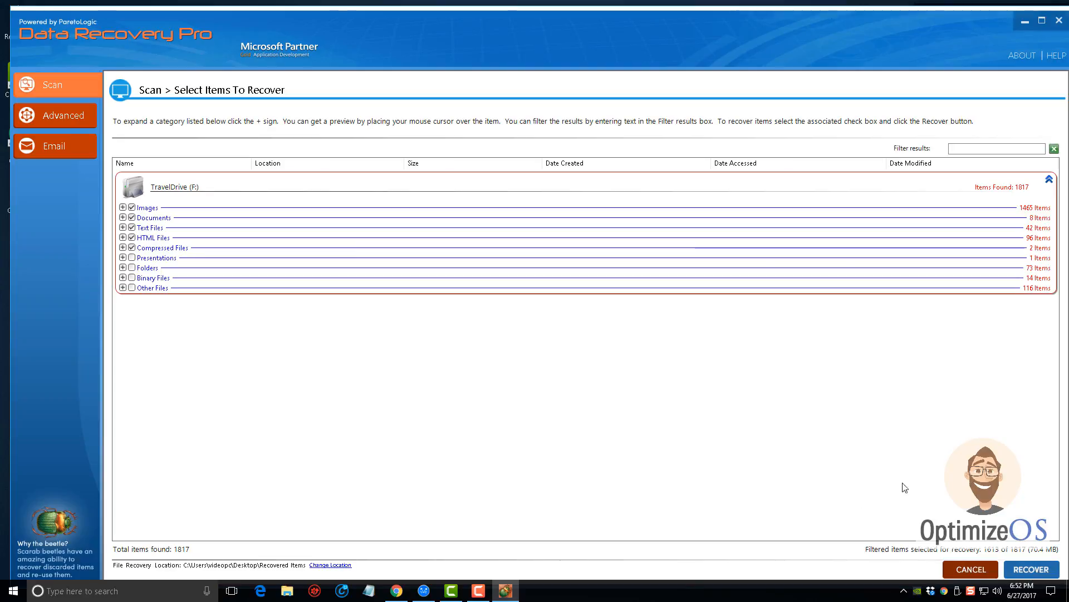
mouse_move(637, 363)
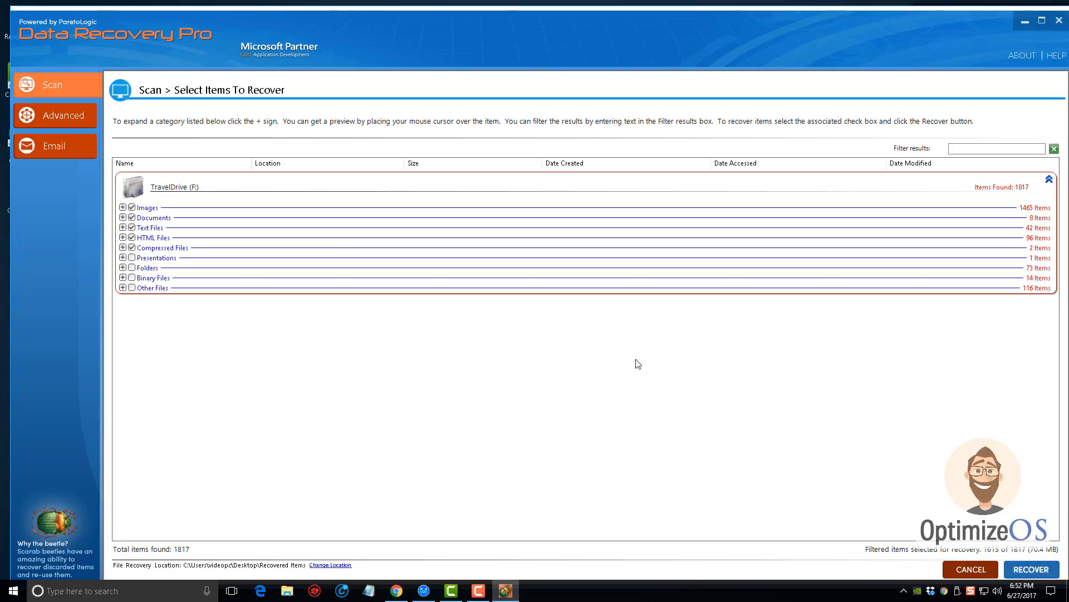